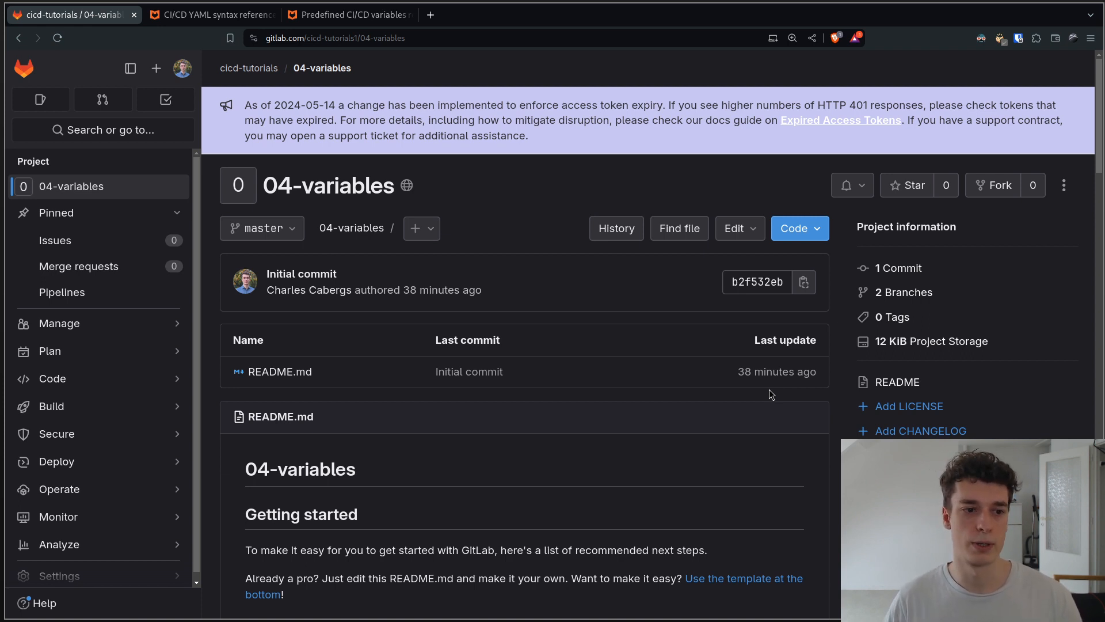
# Open the project's .gitlab-ci.yml in Neovim from the terminal with v .gitlab-ci.yml.
pyautogui.click(59, 569)
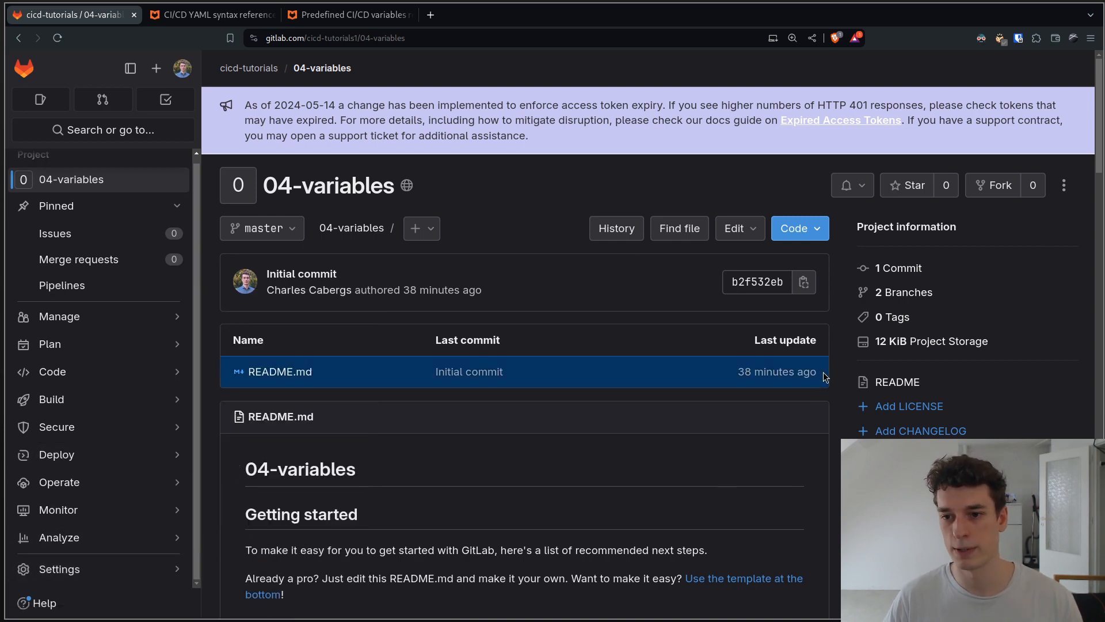
pyautogui.moveTo(843, 383)
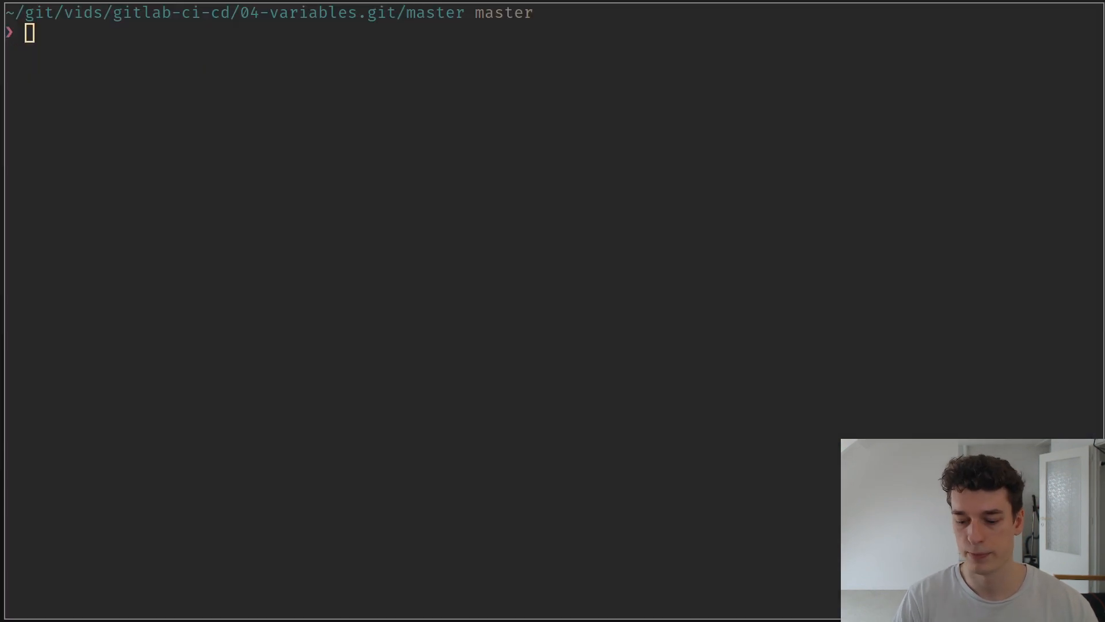
pyautogui.write('v ../../README.md')
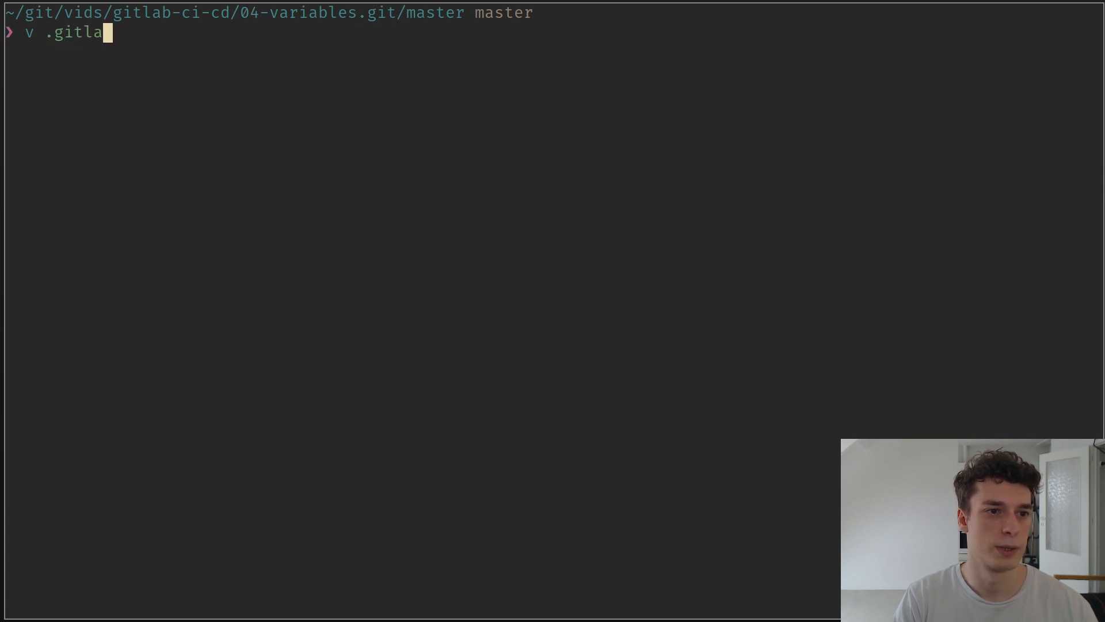
pyautogui.write('b-ci.yml')
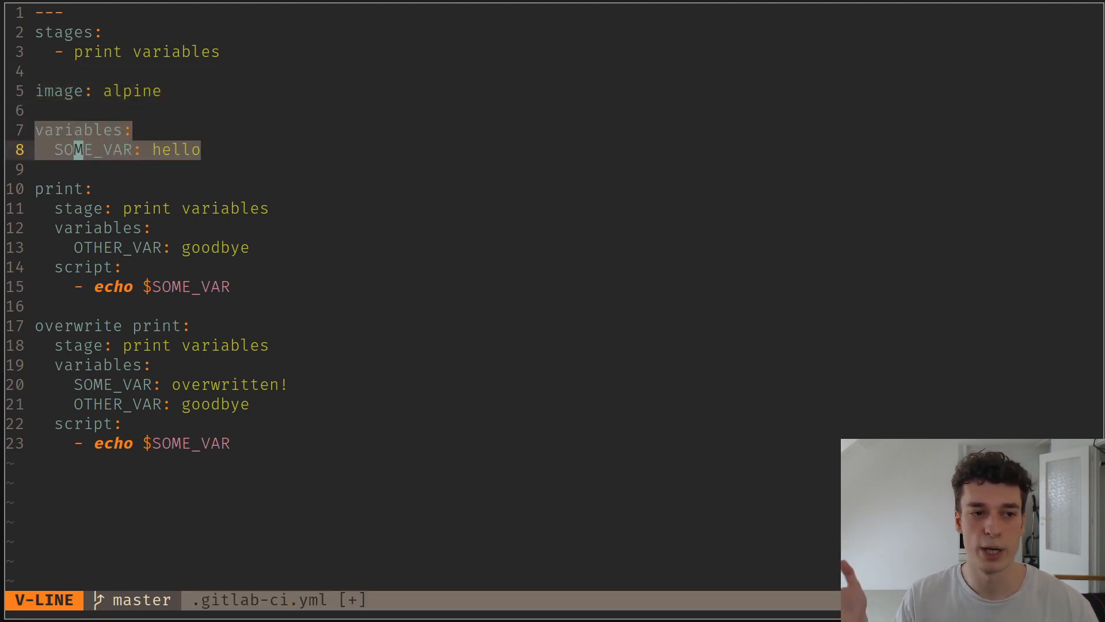
# Walk through the global variables block, the print job and its local variables in visual mode.
pyautogui.press('Escape')
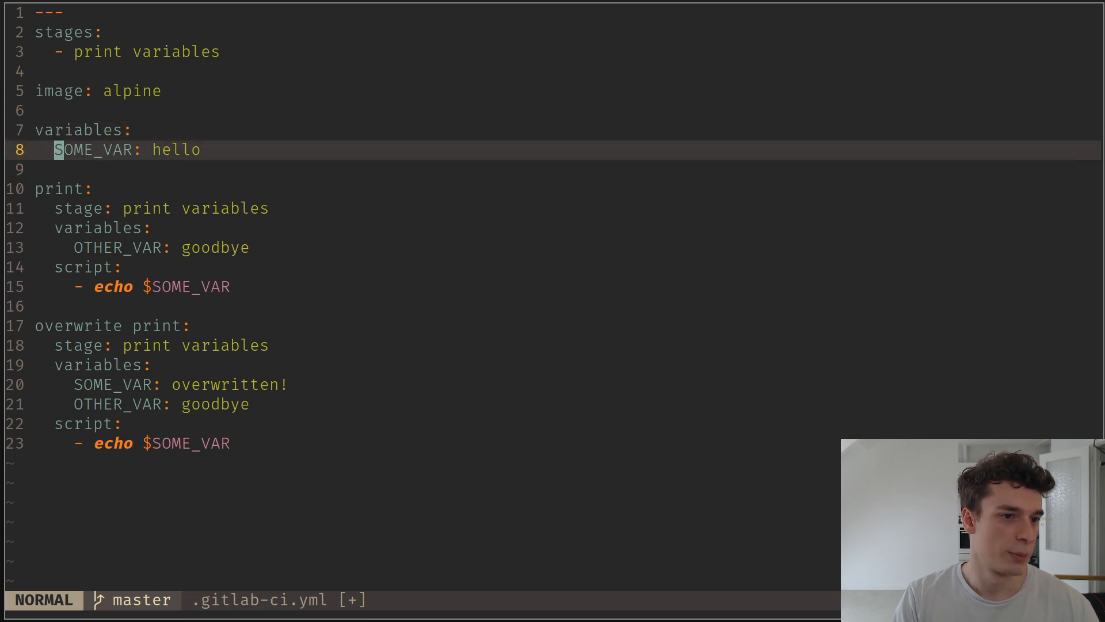
pyautogui.press('V')
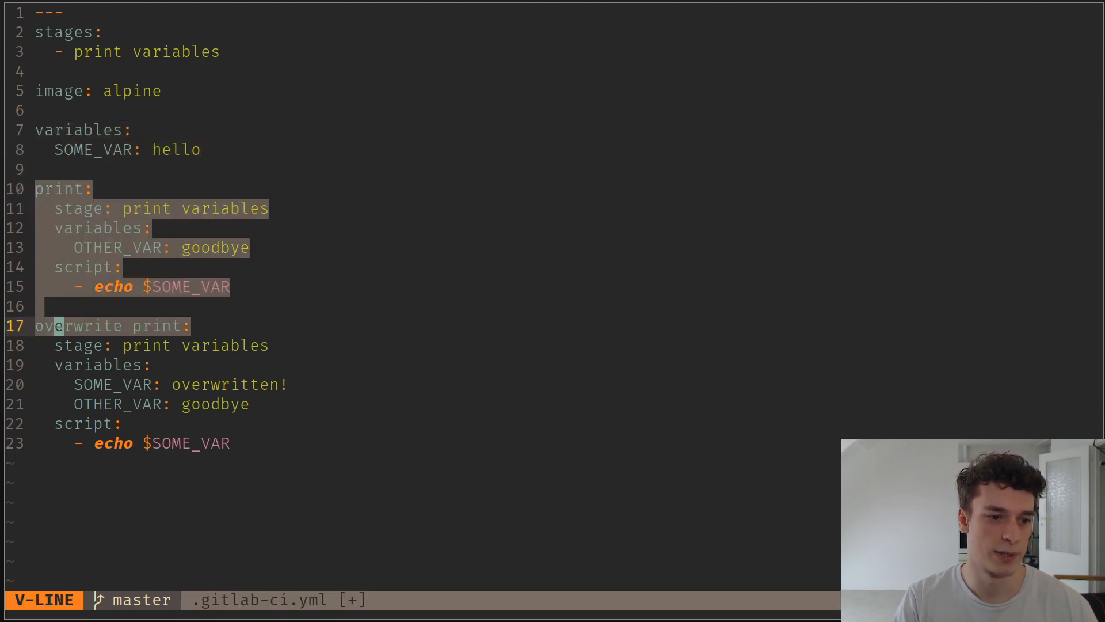
pyautogui.press('Escape')
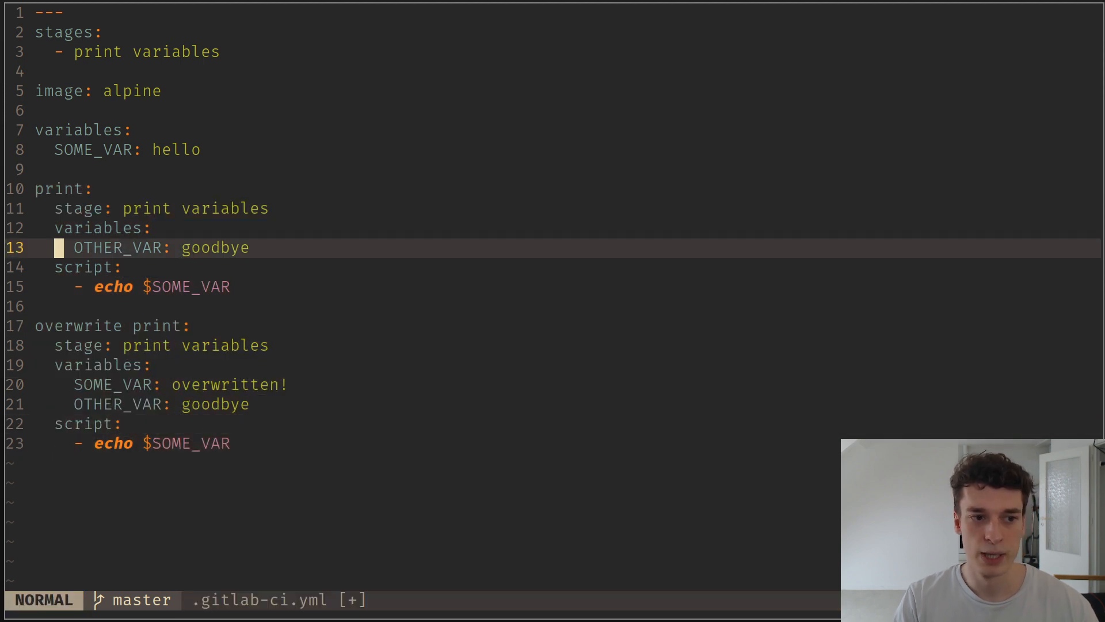
pyautogui.press('V')
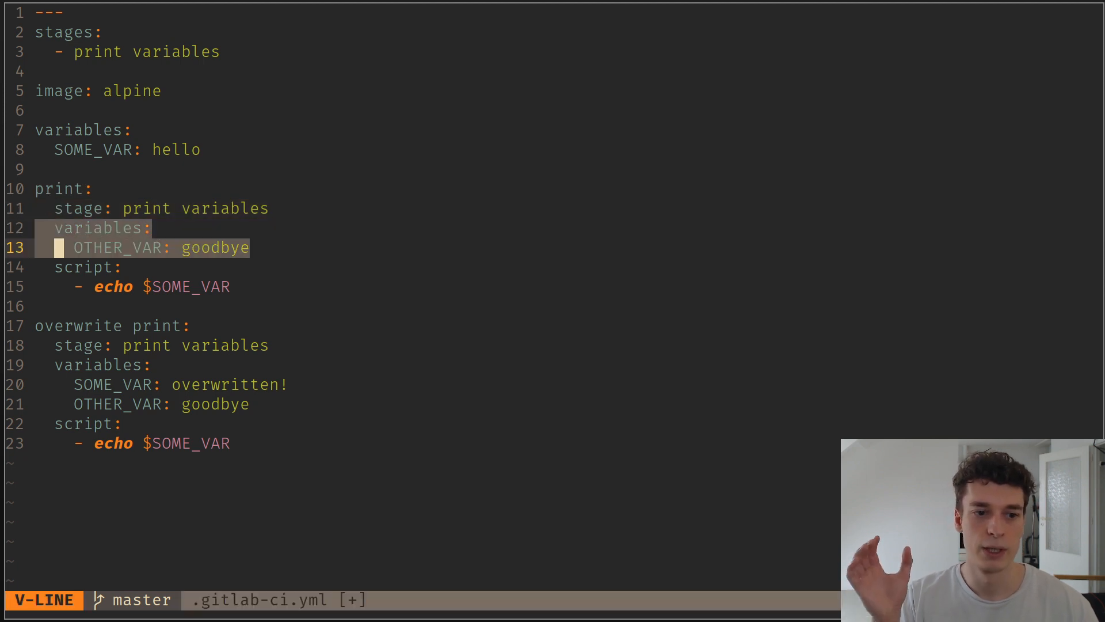
pyautogui.press('Escape')
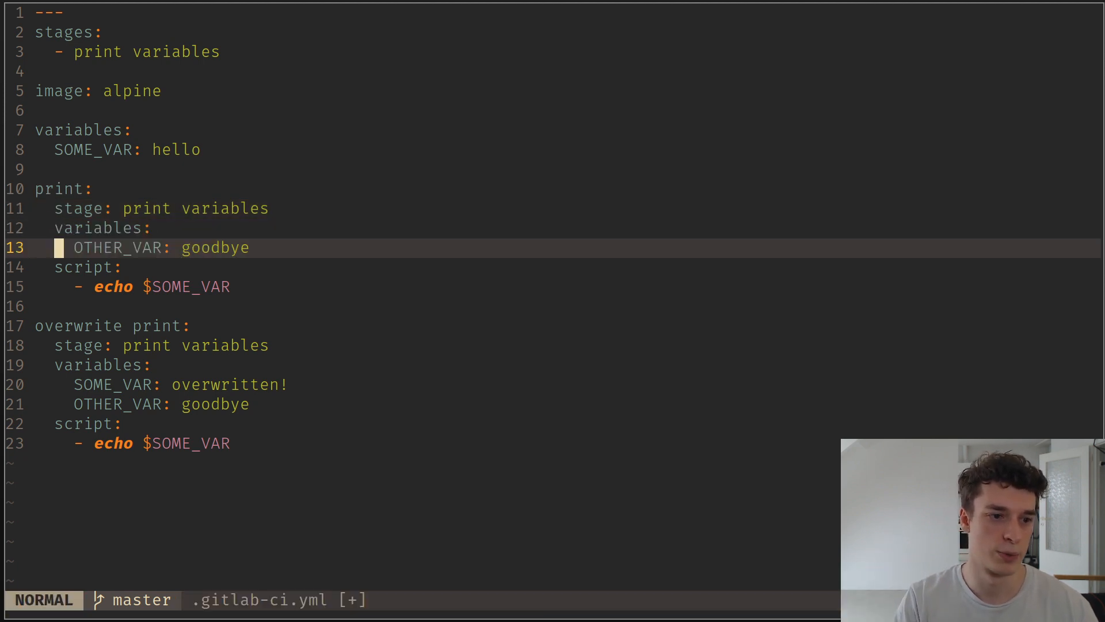
pyautogui.press('V')
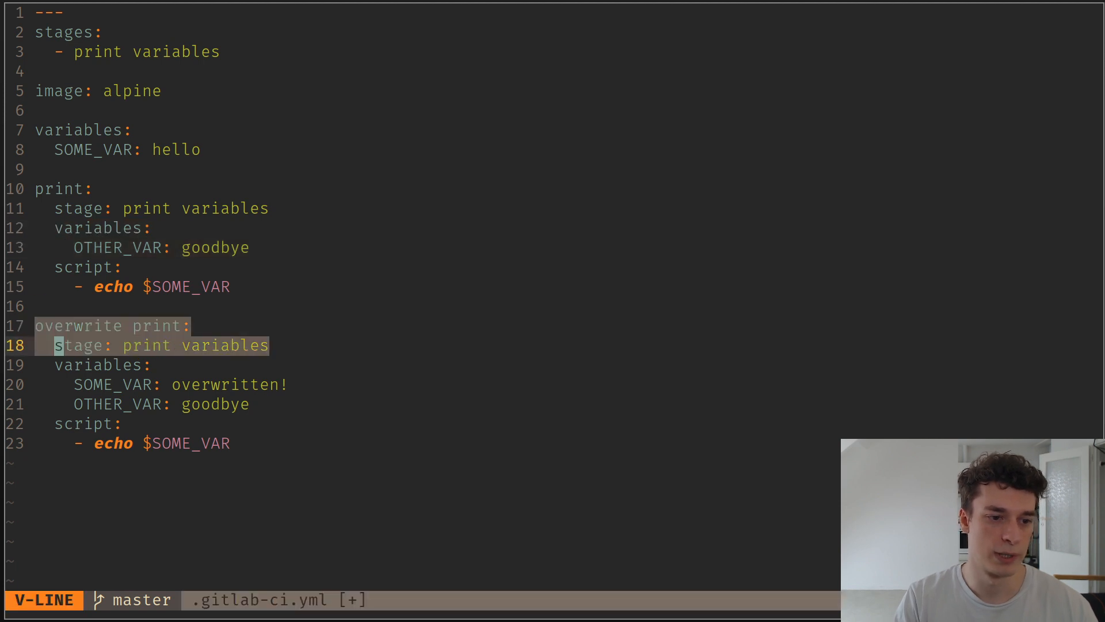
pyautogui.press('Escape')
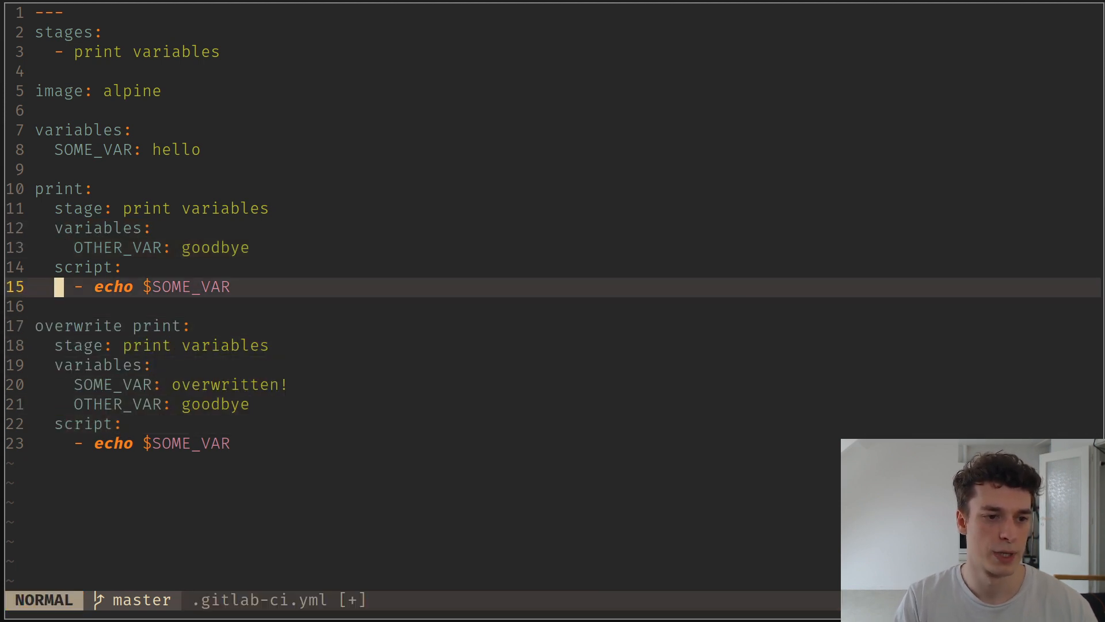
# Add a '- echo $OTHER_VAR' line to the print job's script below the SOME_VAR echo.
pyautogui.write('echo $OTH')
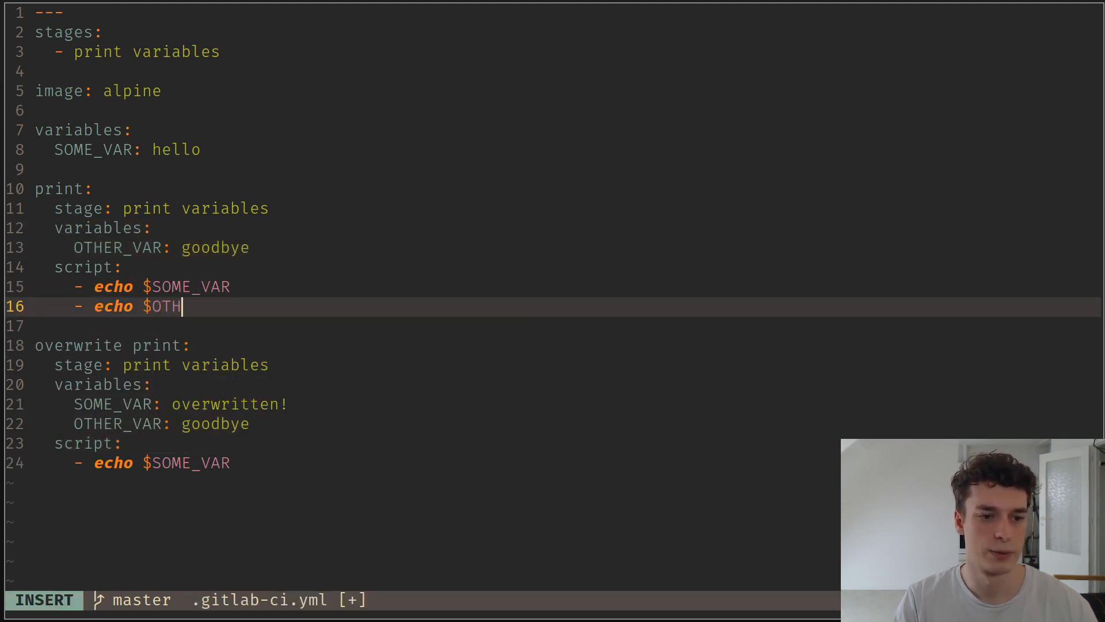
pyautogui.write('ER_VAR')
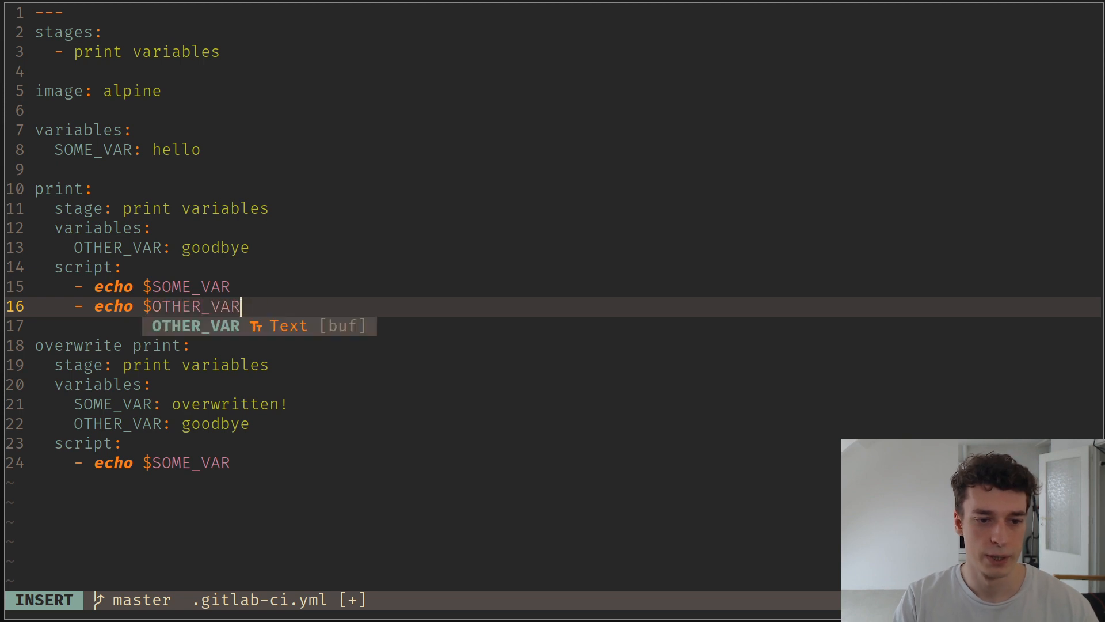
pyautogui.press('Escape')
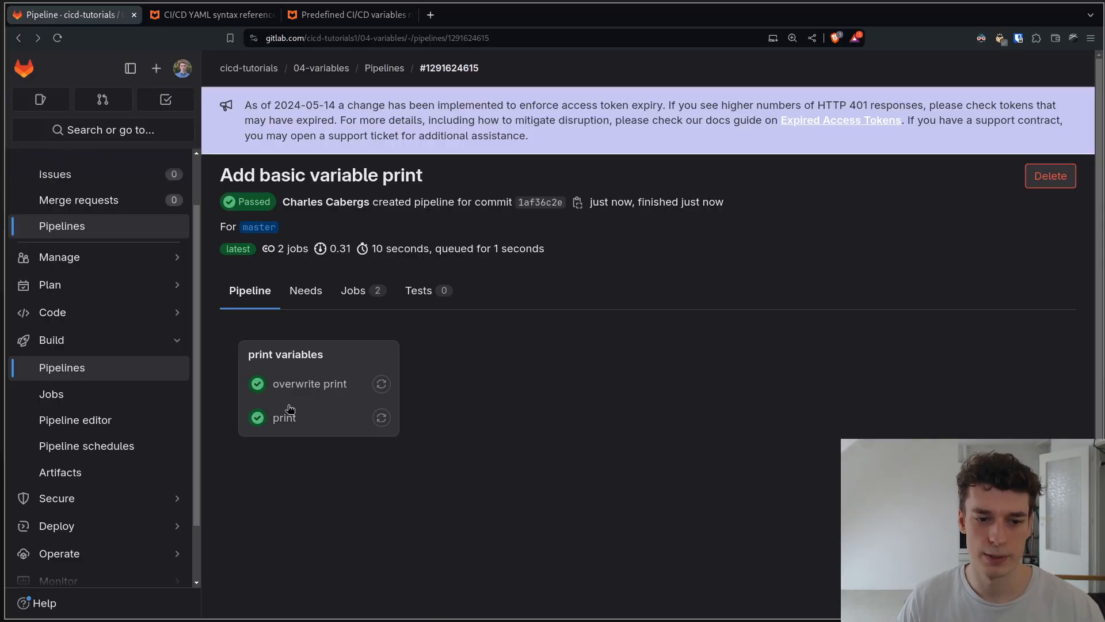
# View the print job's log in the passed 'Add basic variable print' pipeline.
pyautogui.click(285, 416)
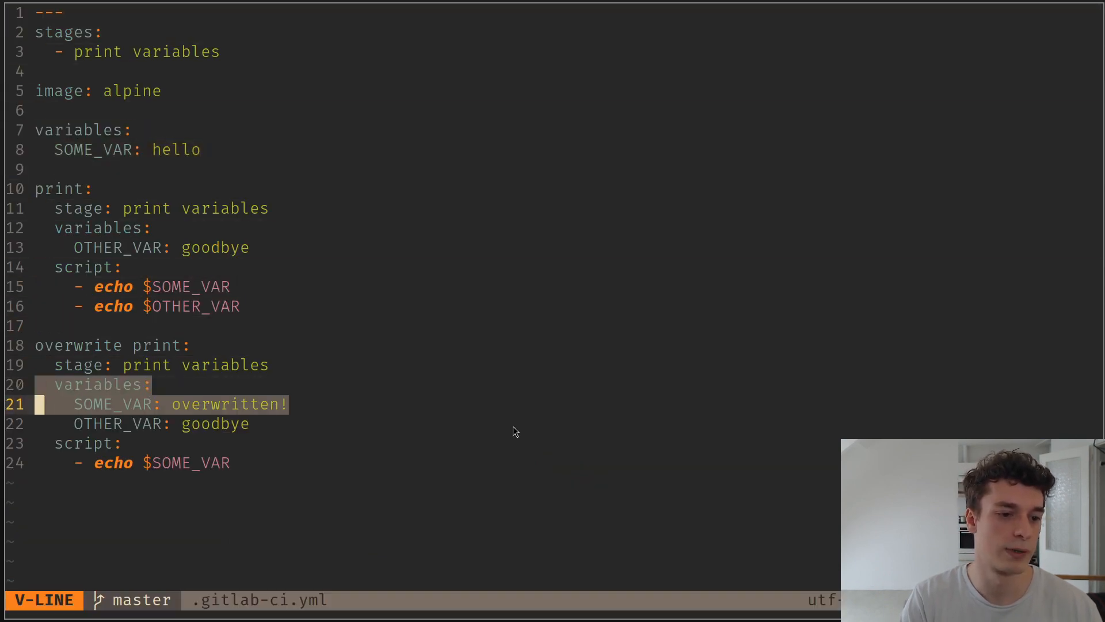
# Delete the OTHER_VAR line from the overwrite print job and review the print job's two echo commands.
pyautogui.press('Escape')
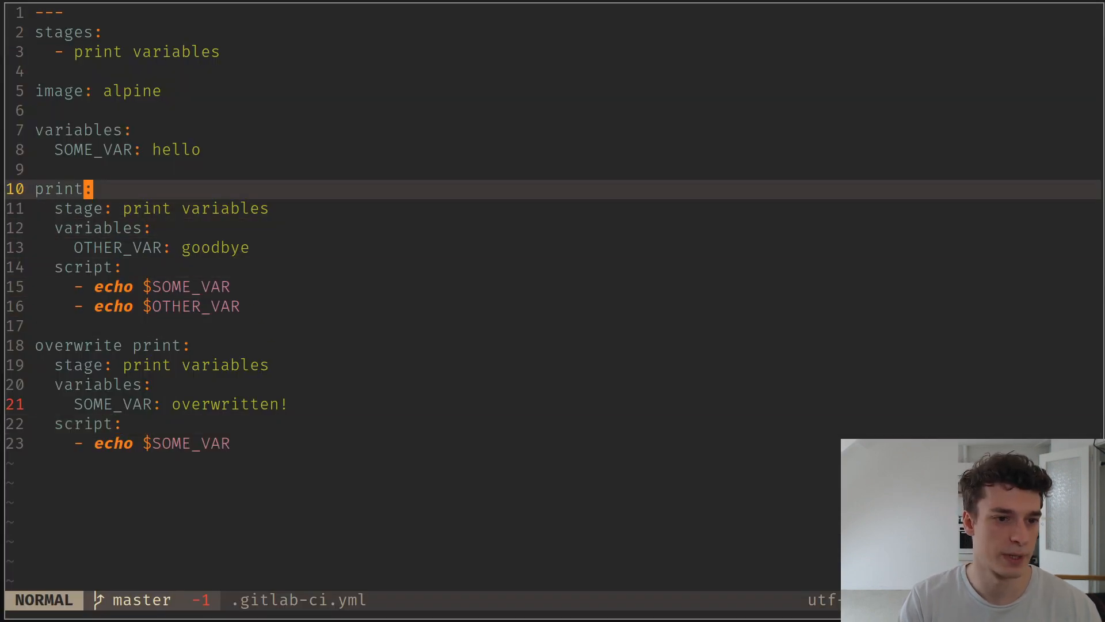
pyautogui.press('V')
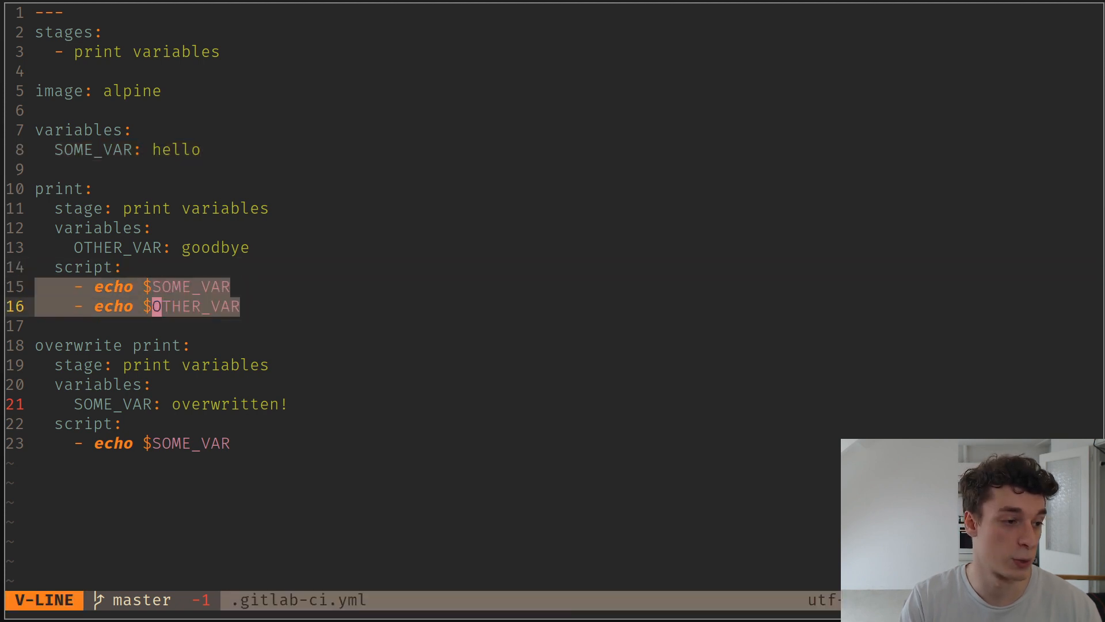
pyautogui.press('Escape')
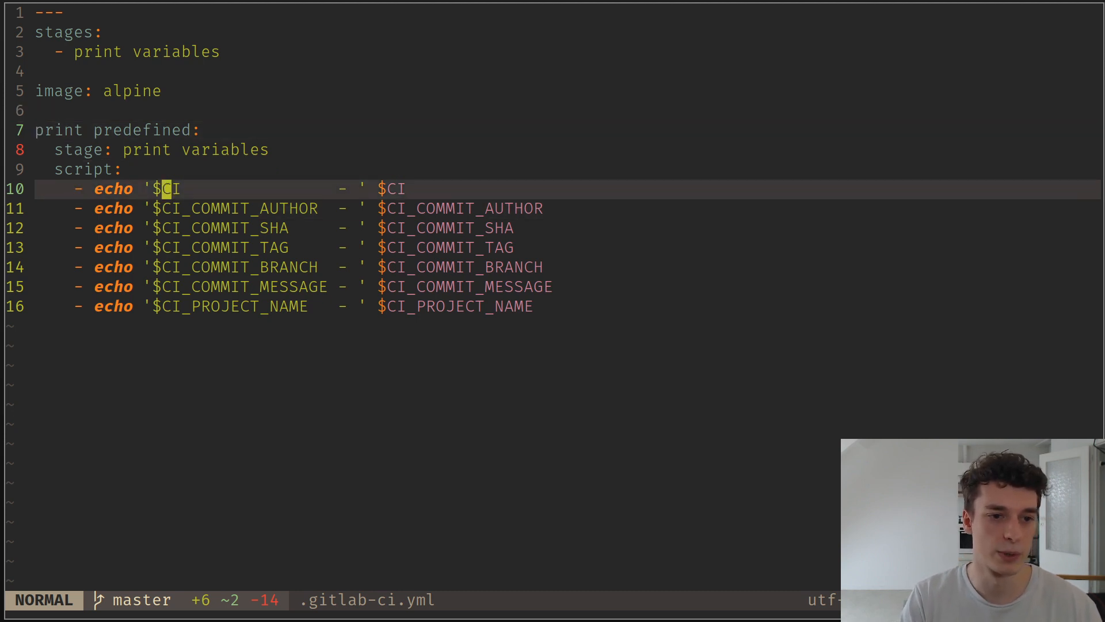
# Review the print predefined job's echo lines for CI_COMMIT_AUTHOR, CI_COMMIT_TAG and CI_COMMIT_MESSAGE.
pyautogui.press('v')
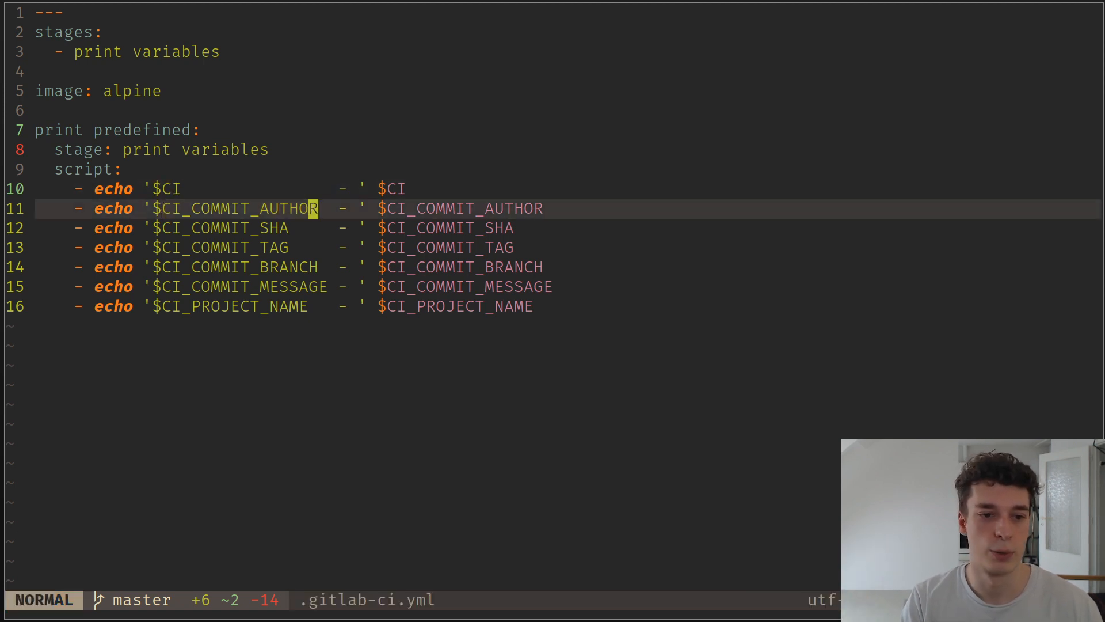
pyautogui.press('v')
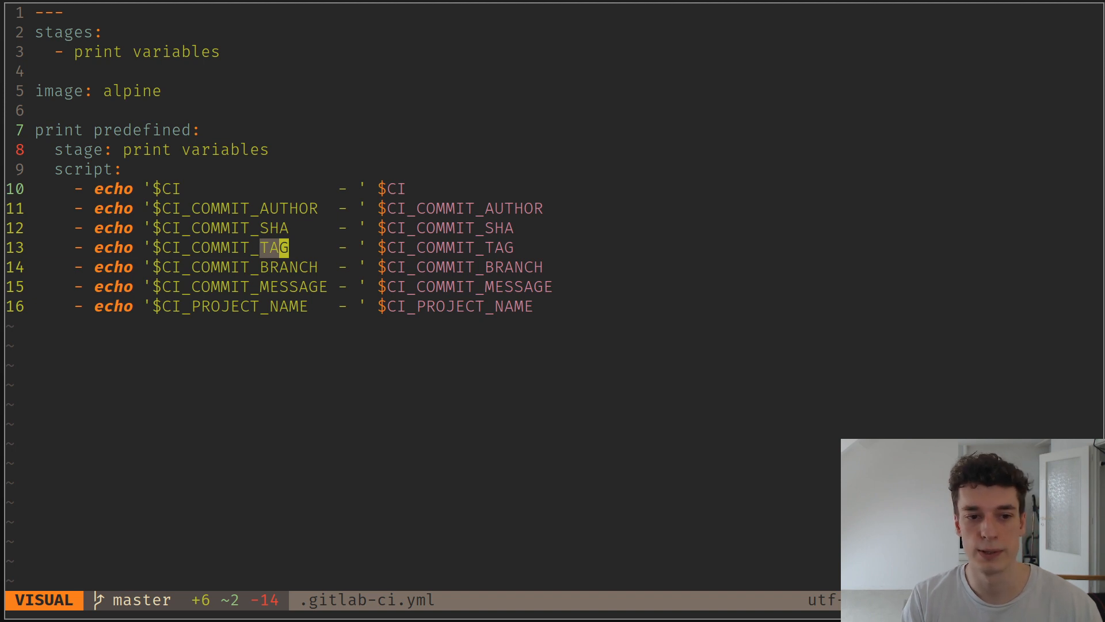
pyautogui.press('Escape')
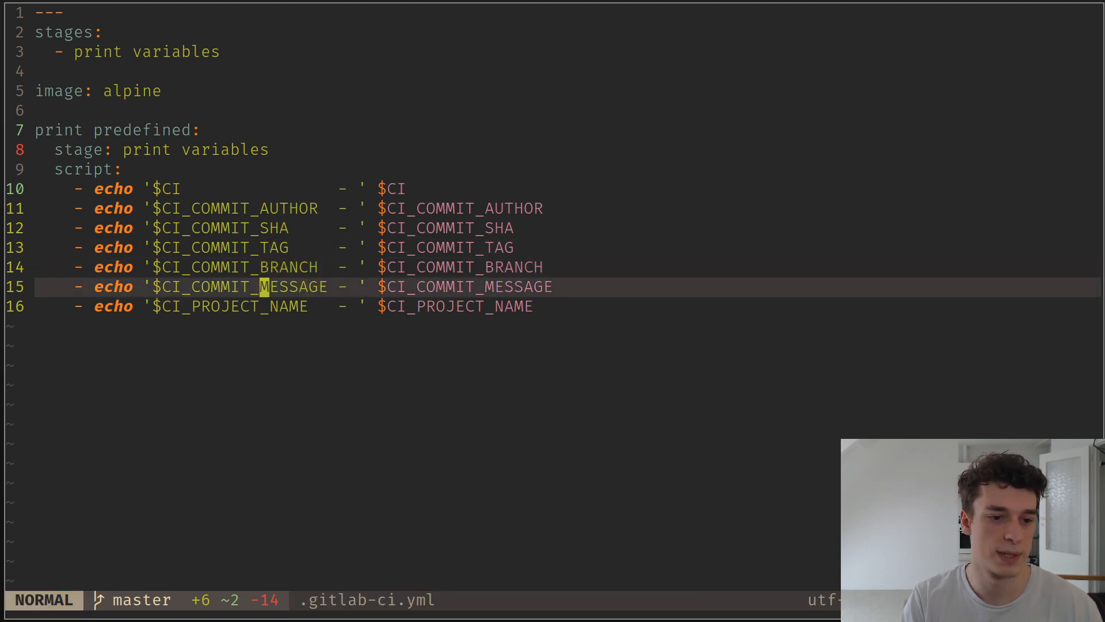
pyautogui.press('j')
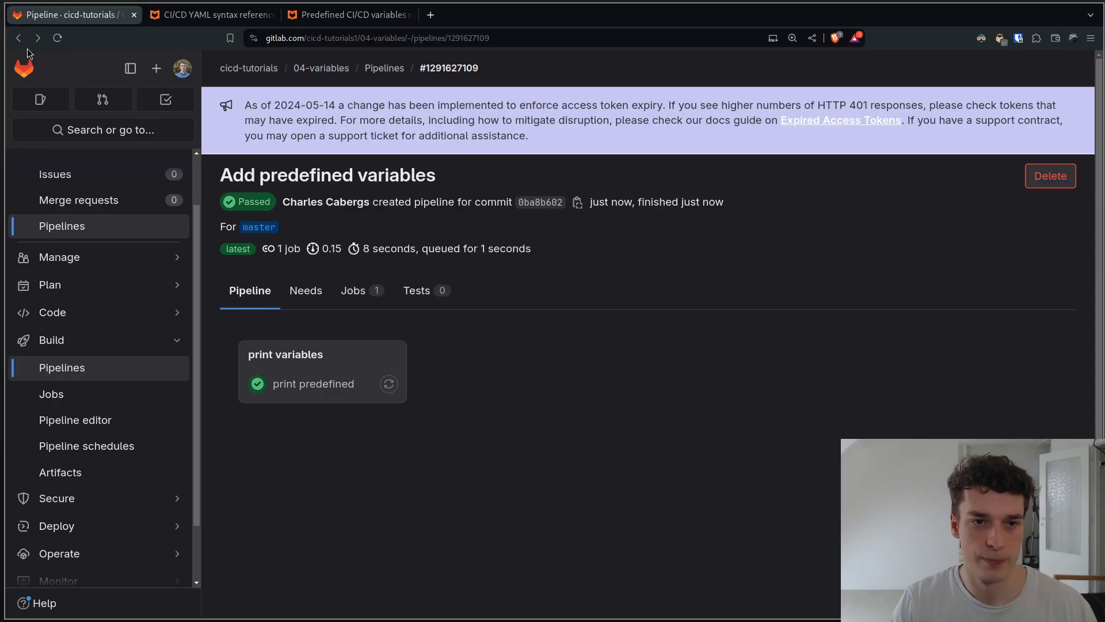
# From the latest pipeline's details, view the print predefined job's log with the echoed predefined values.
pyautogui.click(313, 383)
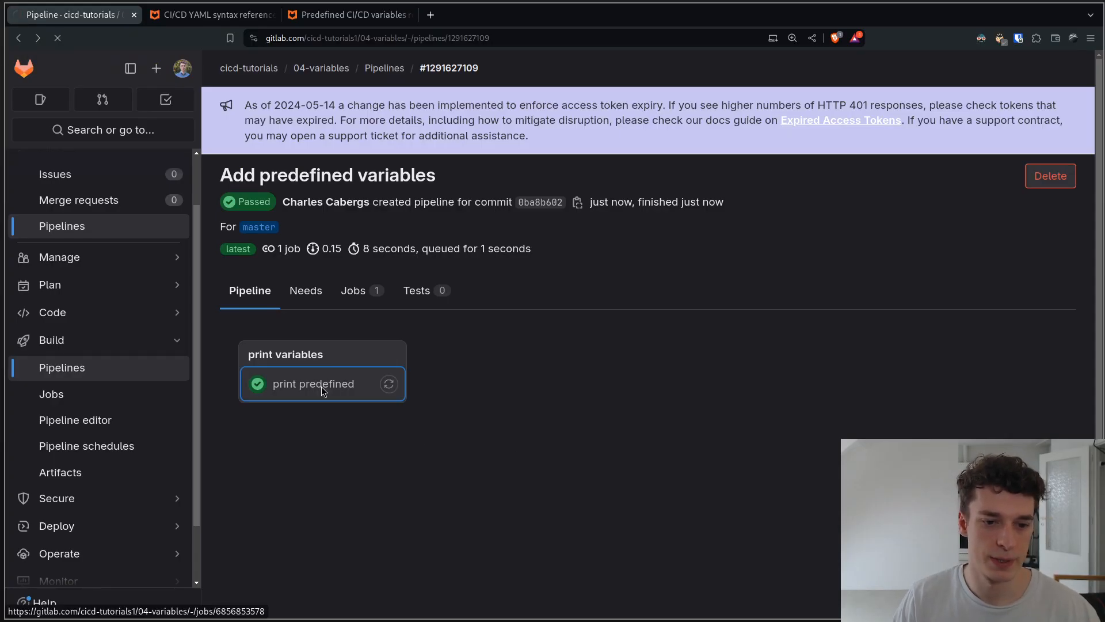
pyautogui.click(312, 383)
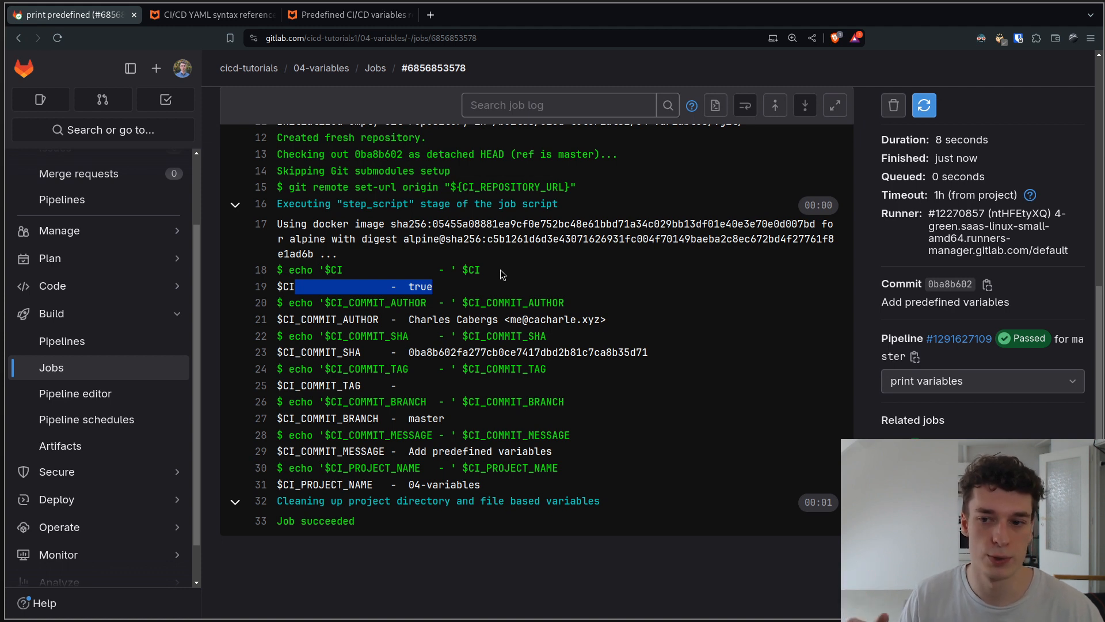
pyautogui.moveTo(382, 332)
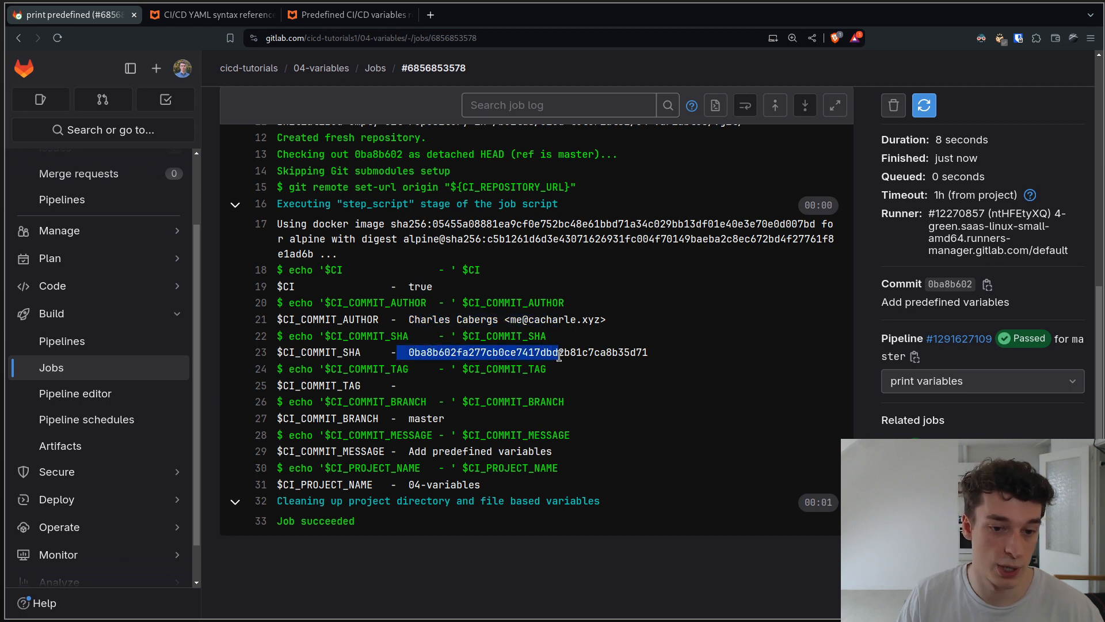
pyautogui.click(604, 389)
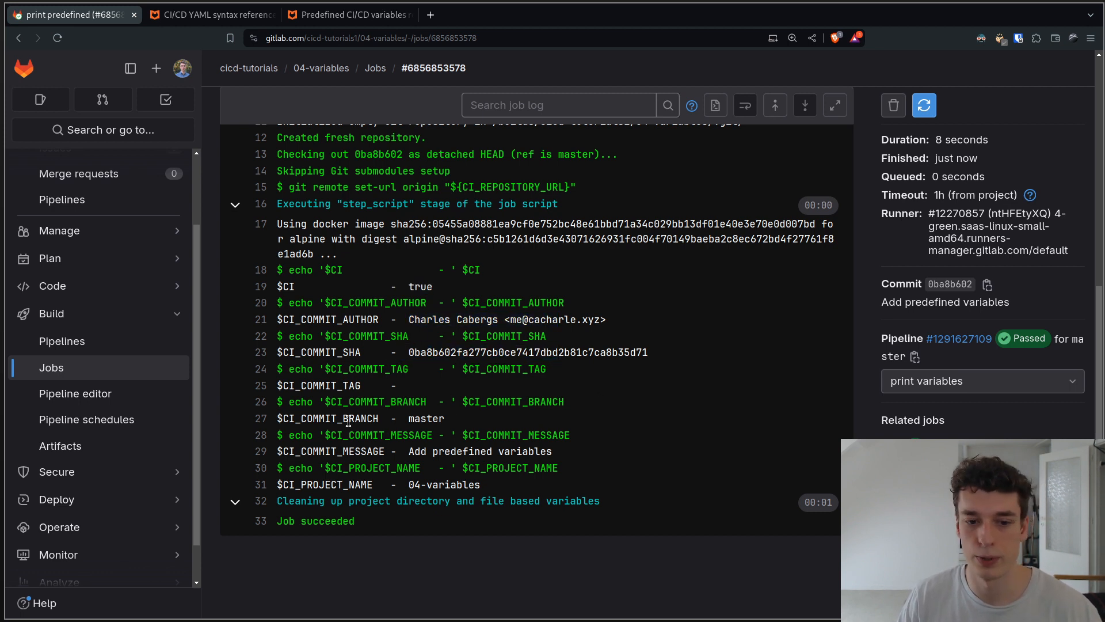
pyautogui.doubleClick(426, 418)
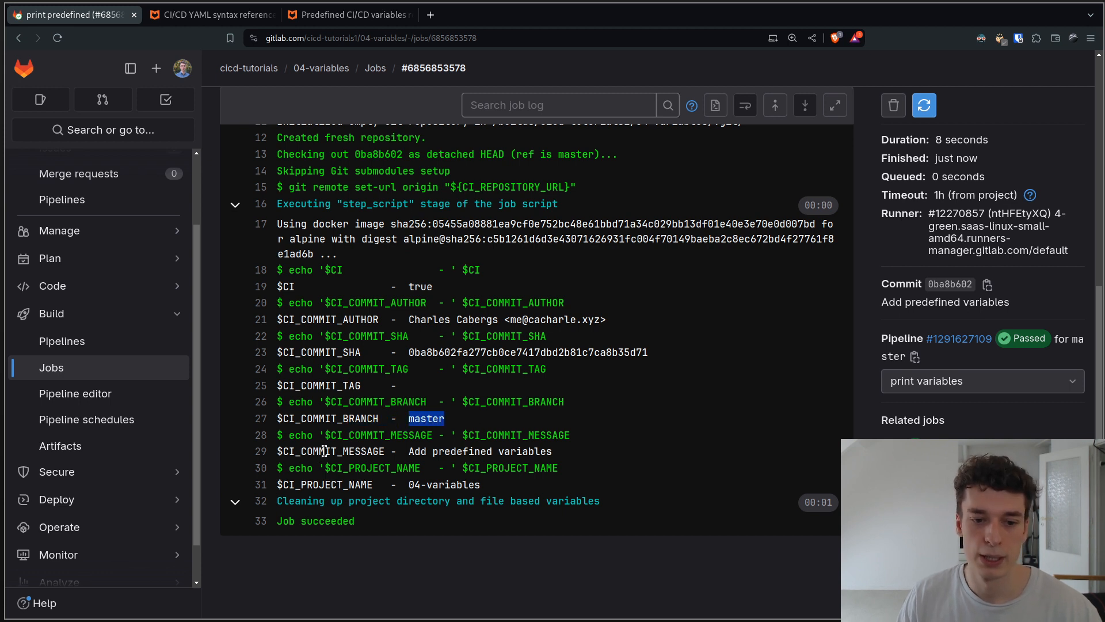
pyautogui.click(511, 488)
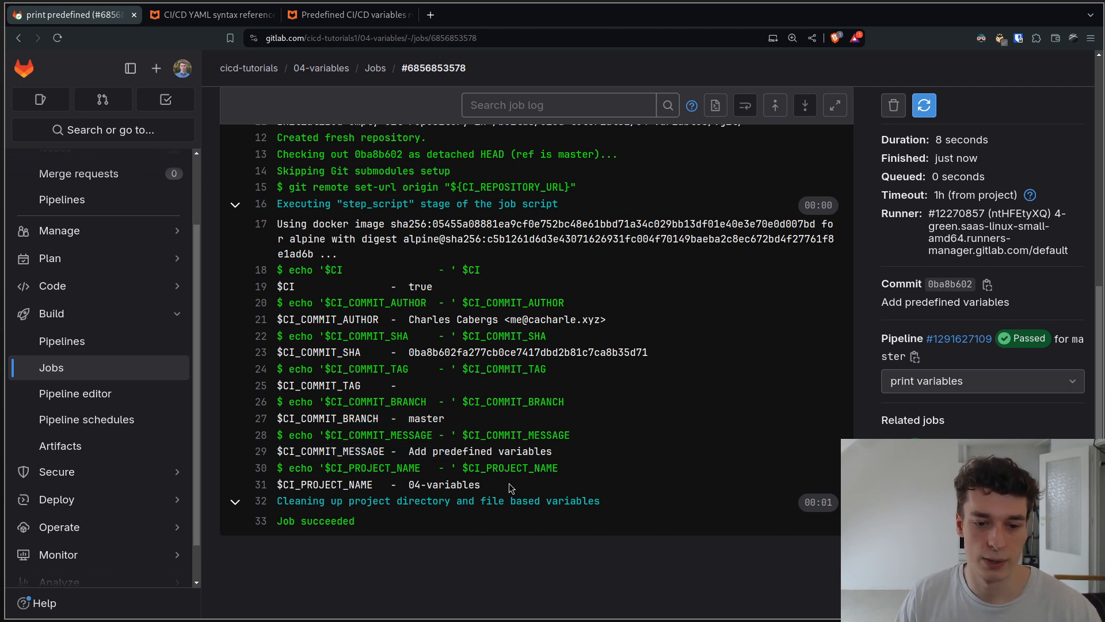
pyautogui.doubleClick(442, 485)
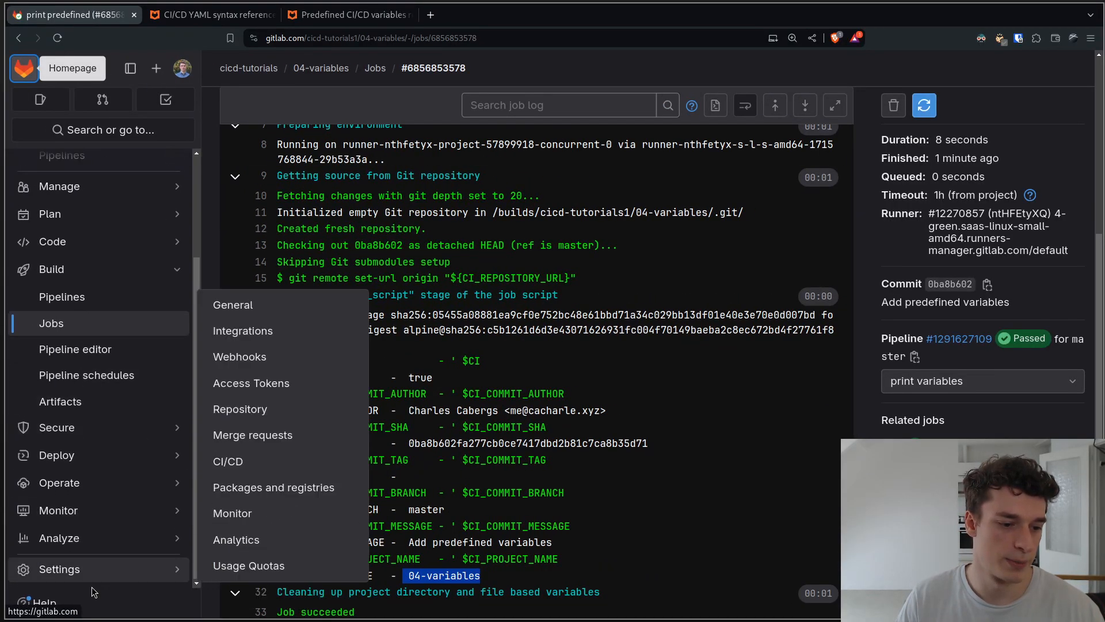
pyautogui.moveTo(260, 461)
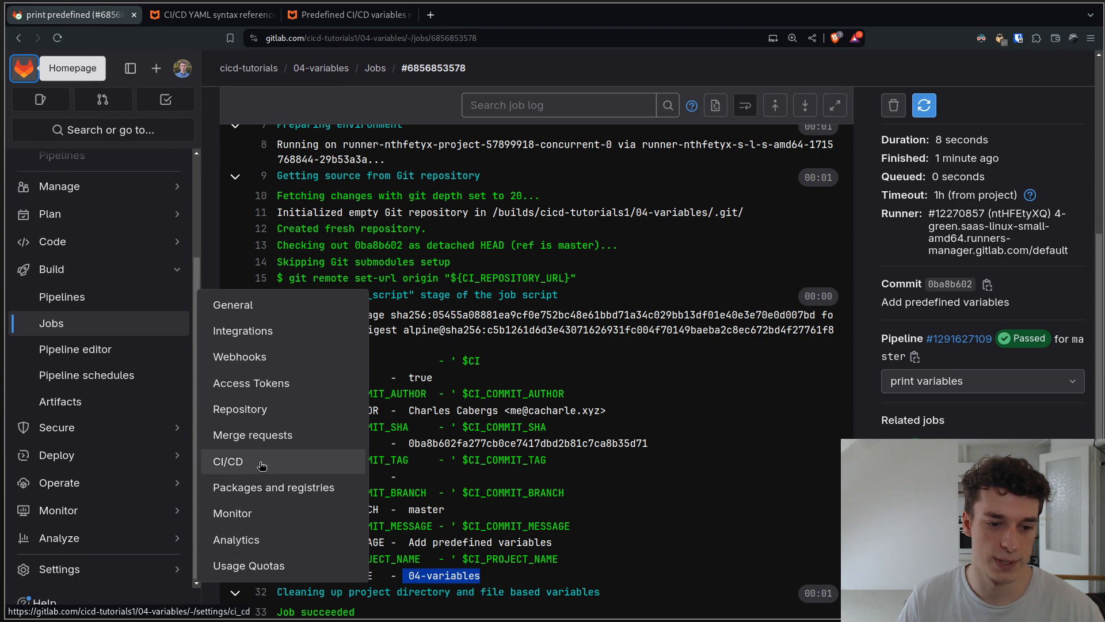
# Show the project's CI/CD settings with the Variables section listing PASSWORD and USERNAME.
pyautogui.click(227, 460)
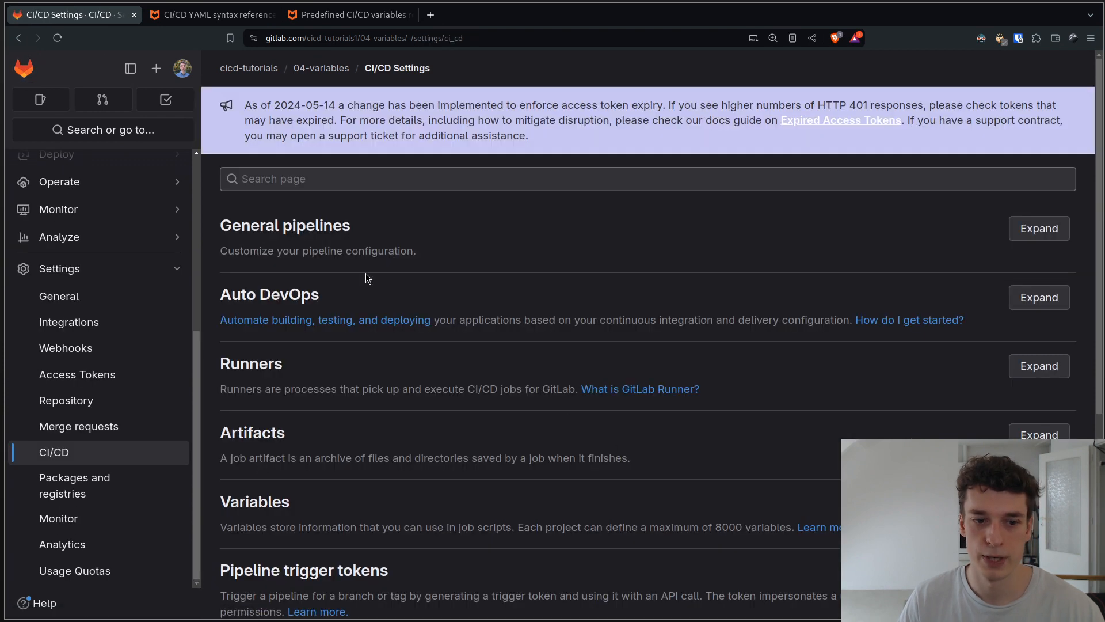
pyautogui.scroll(-3)
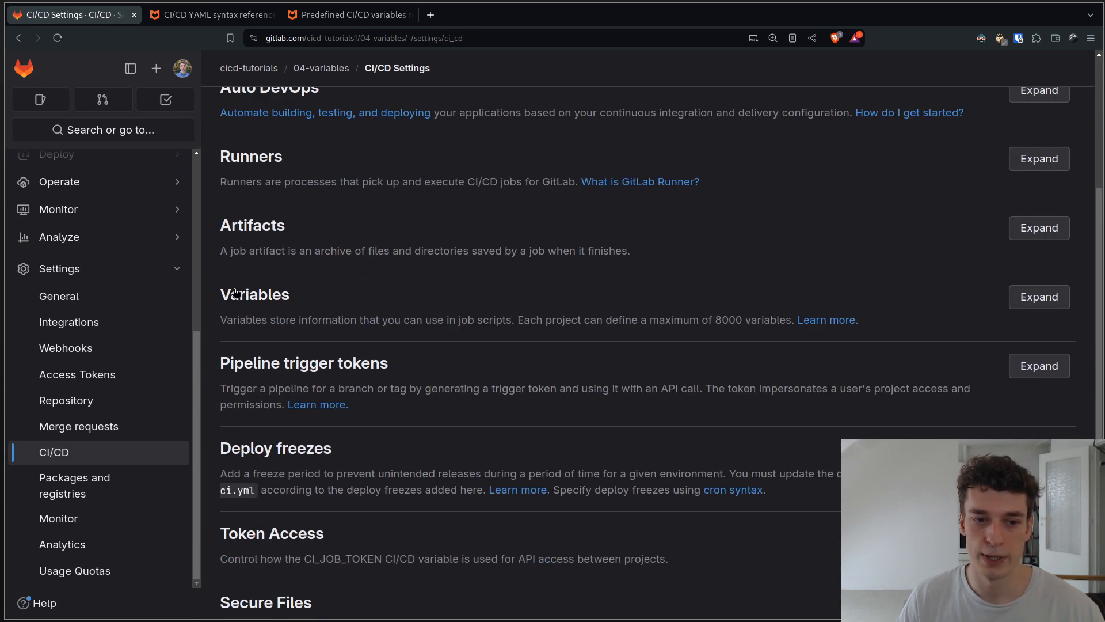
pyautogui.click(1039, 295)
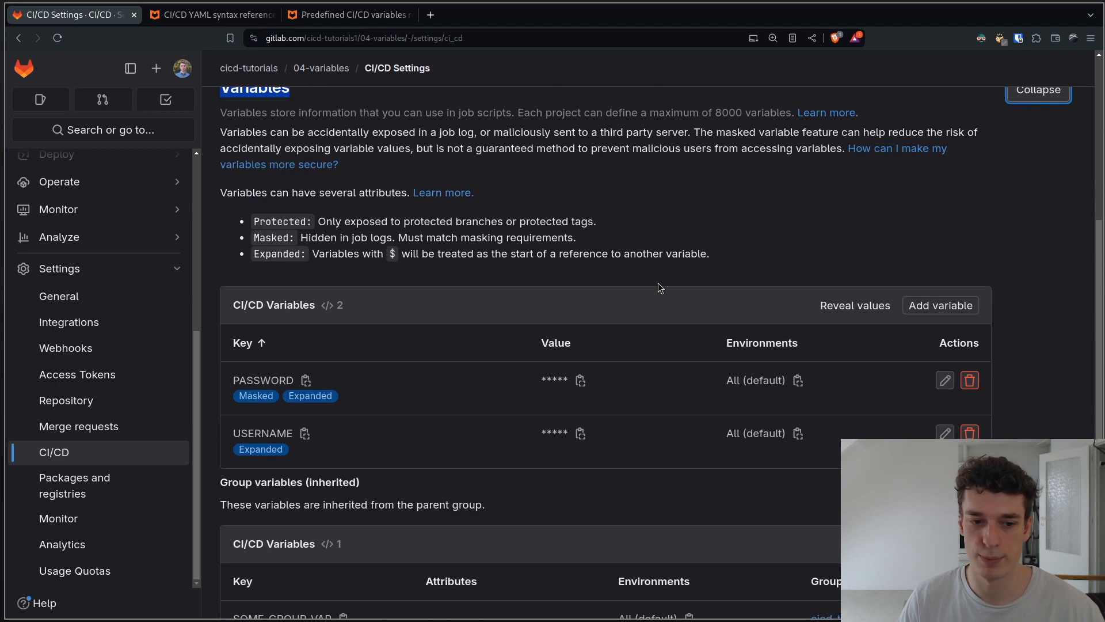
# Start adding a new project variable, try the value field and choose Masked visibility.
pyautogui.click(939, 304)
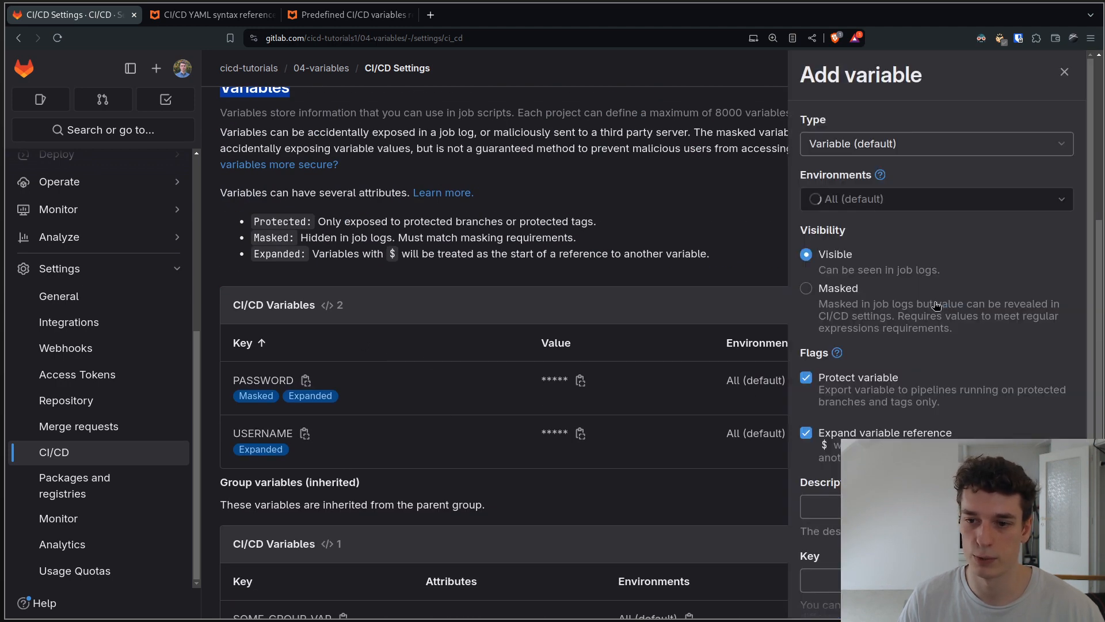
pyautogui.scroll(-3)
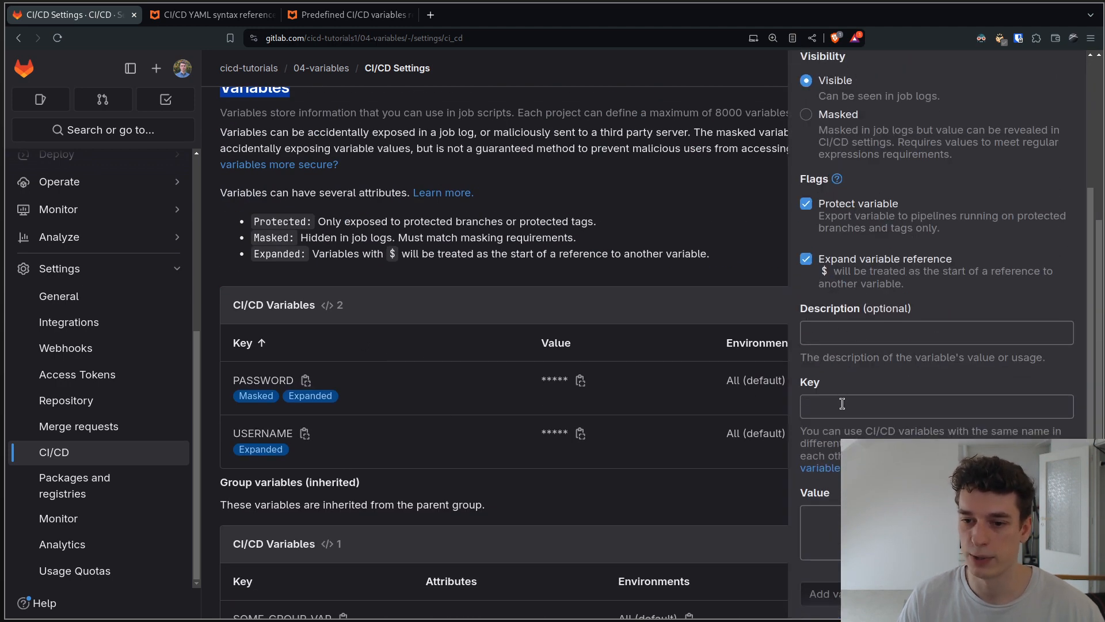
pyautogui.write('asdfas')
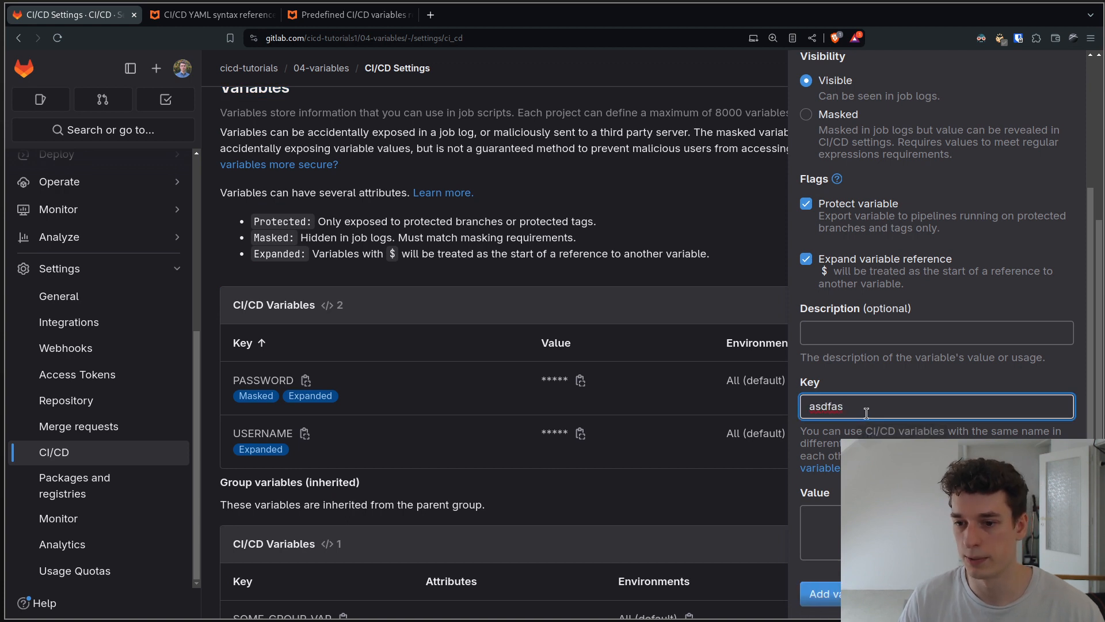
pyautogui.press('Backspace')
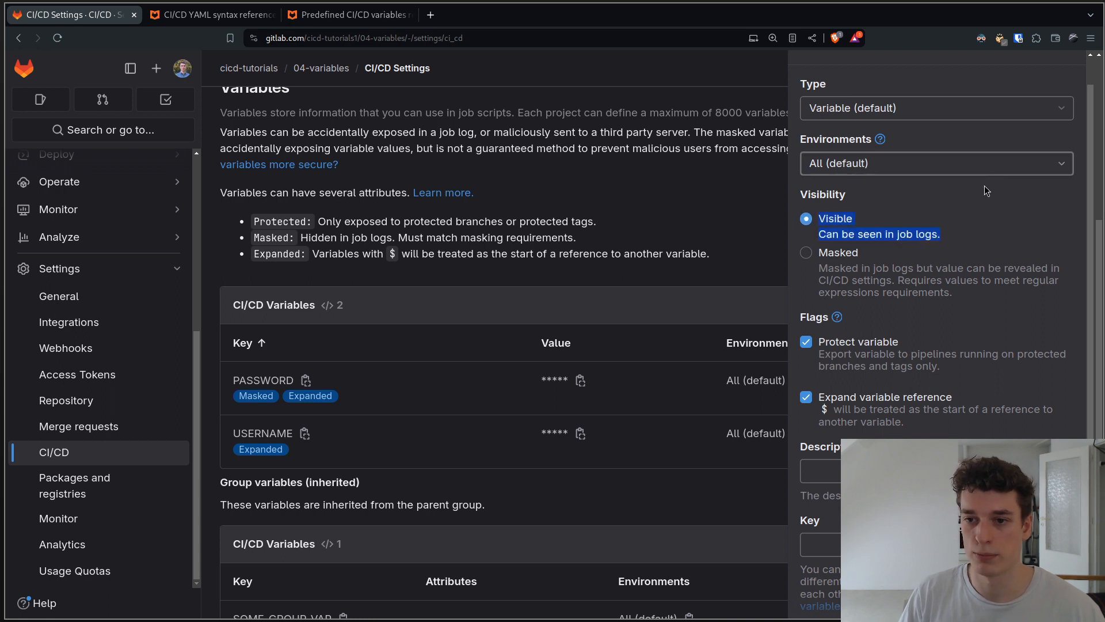
pyautogui.moveTo(836, 225)
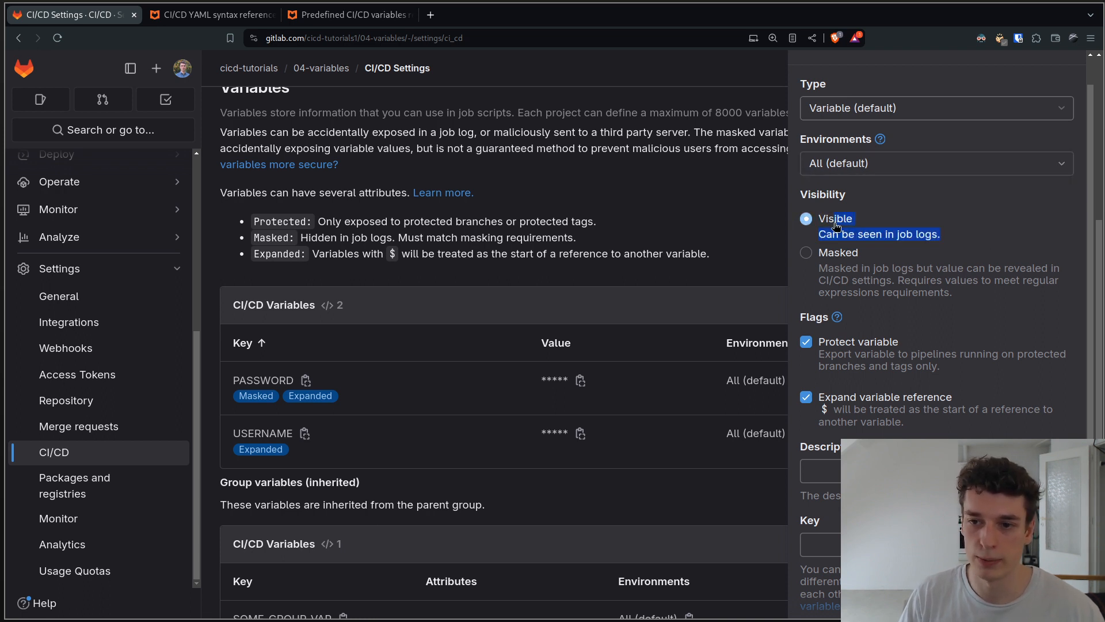
pyautogui.click(806, 252)
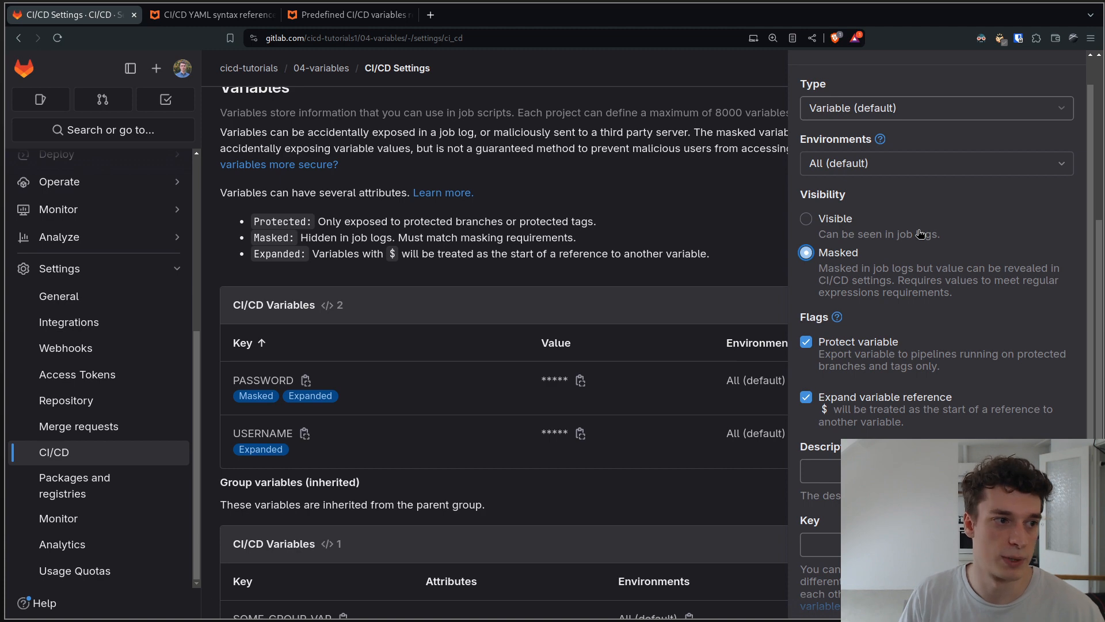
pyautogui.moveTo(891, 267)
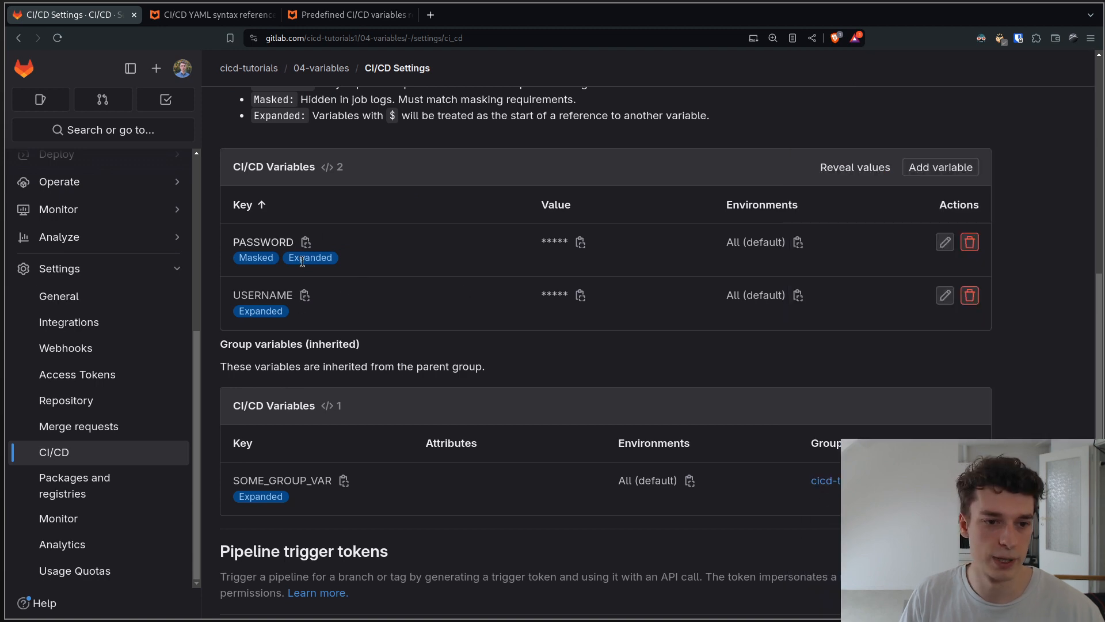
pyautogui.moveTo(936, 234)
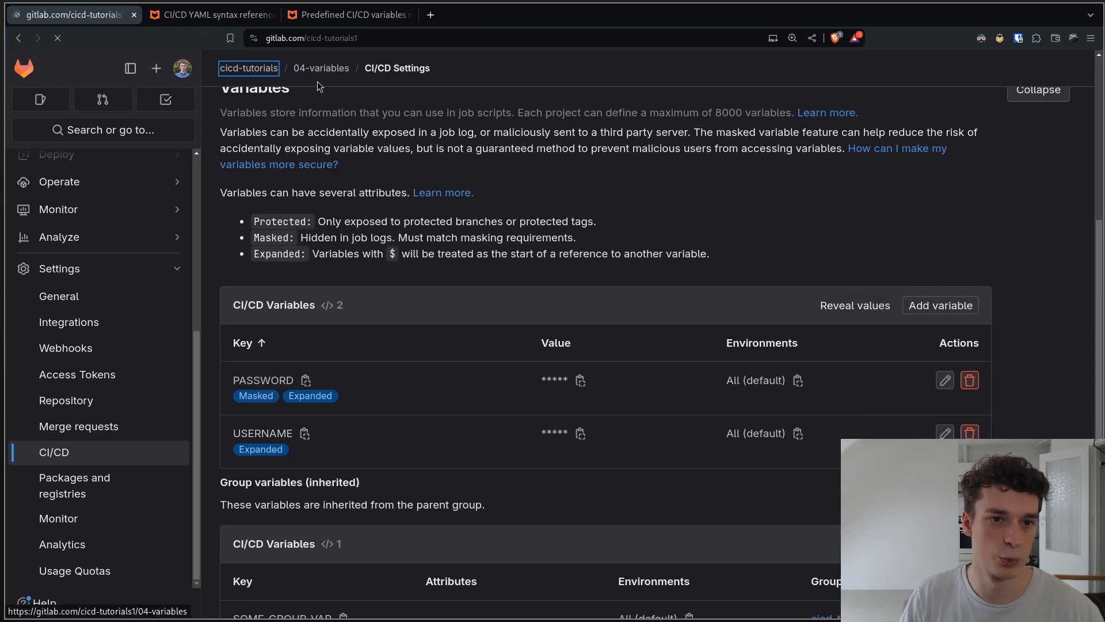
# Show the cicd-tutorials group's CI/CD variables listing SOME_GROUP_VAR for all environments.
pyautogui.click(249, 68)
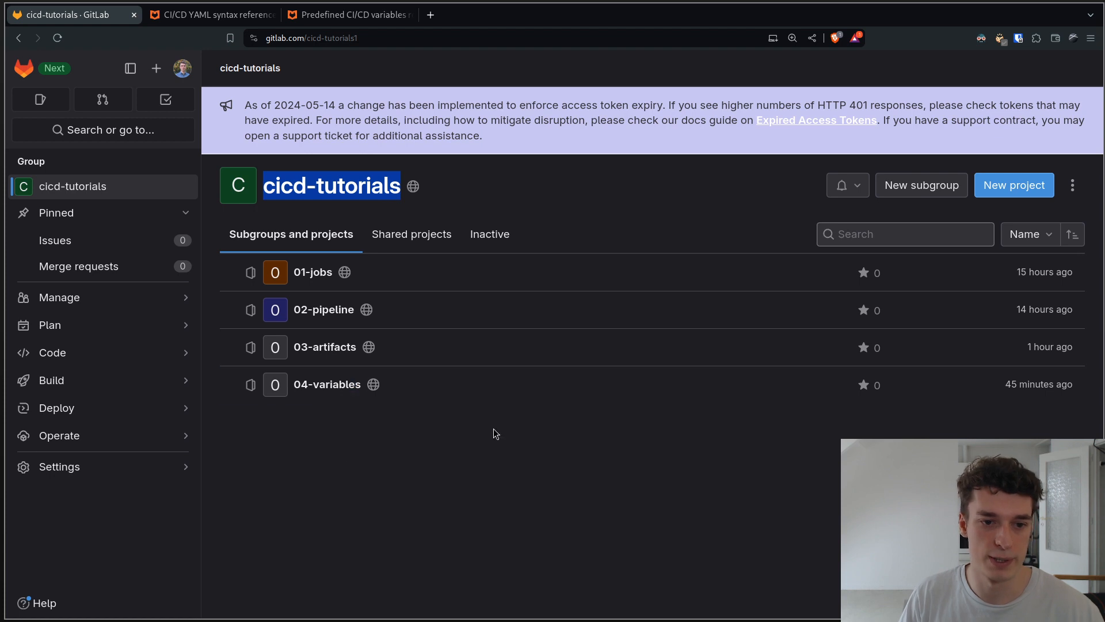
pyautogui.click(58, 466)
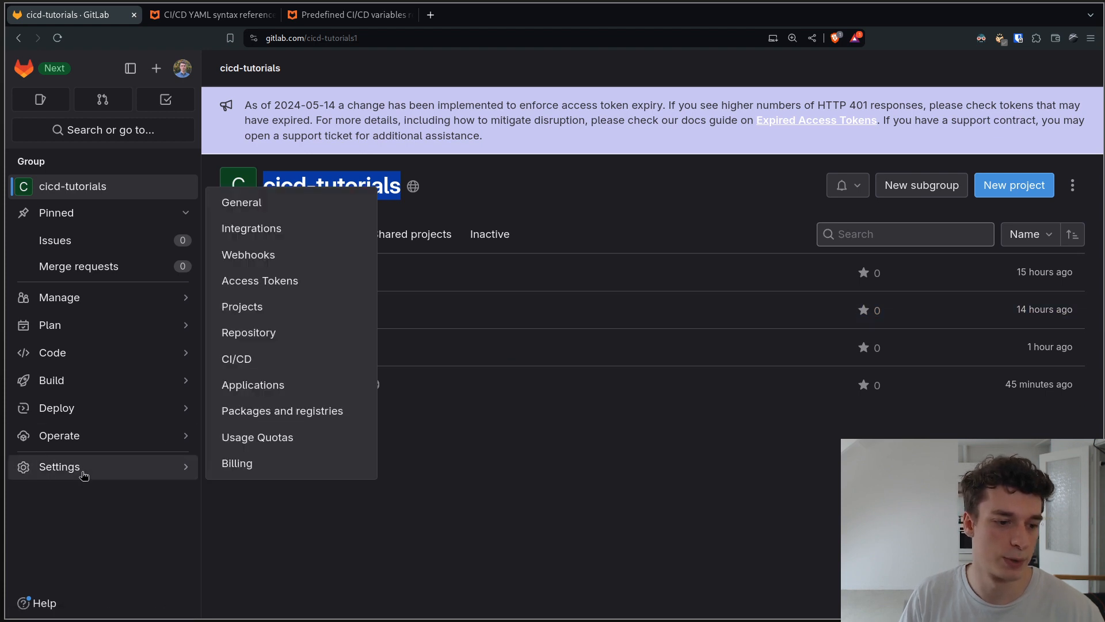
pyautogui.moveTo(236, 358)
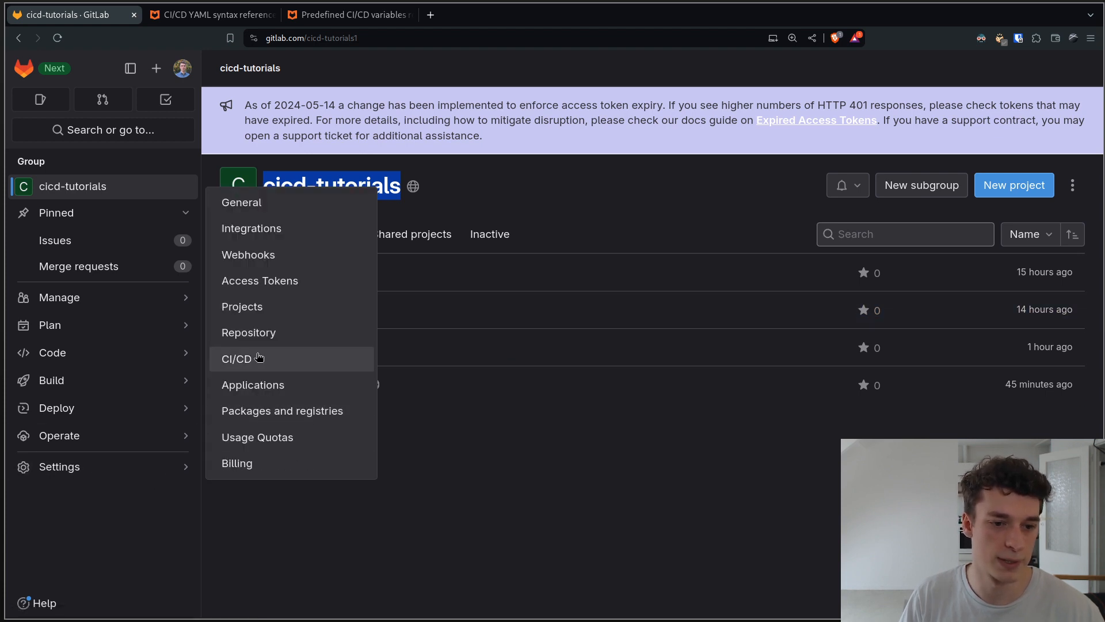
pyautogui.click(237, 358)
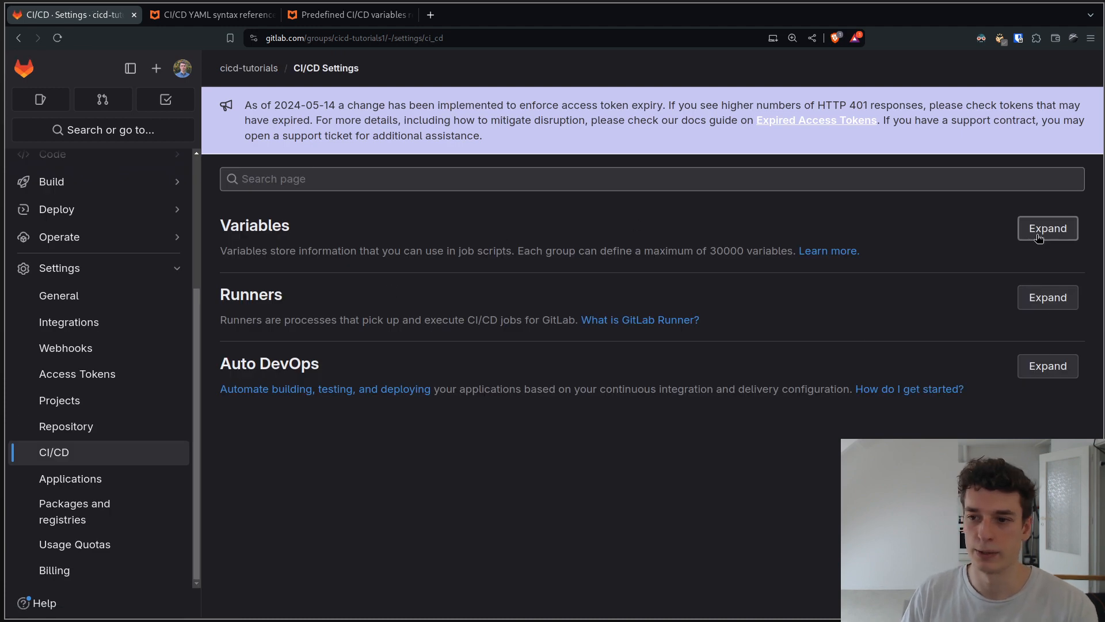
pyautogui.click(1047, 228)
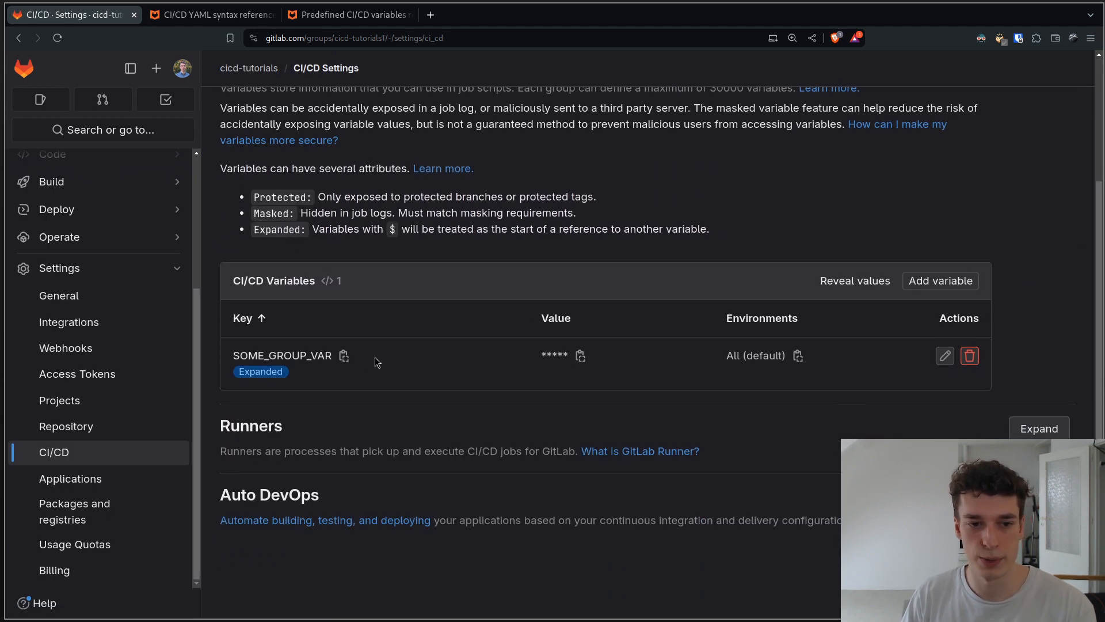
pyautogui.moveTo(385, 361)
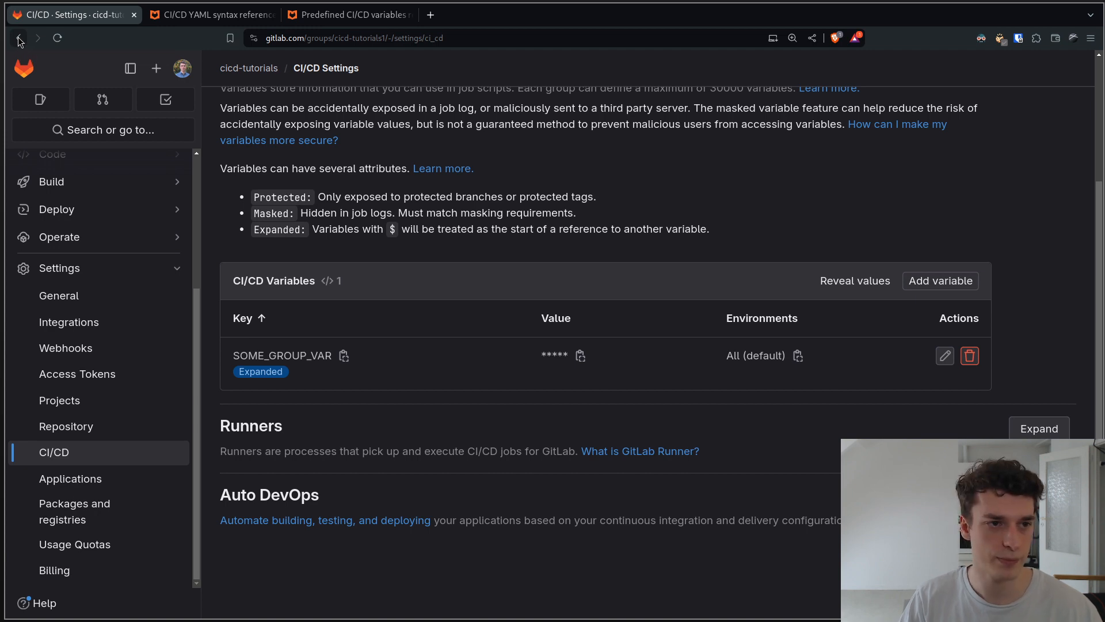
# View the 'print repository and group variables' job log with the username, masked password and 'Groups are awesome!'.
pyautogui.click(18, 37)
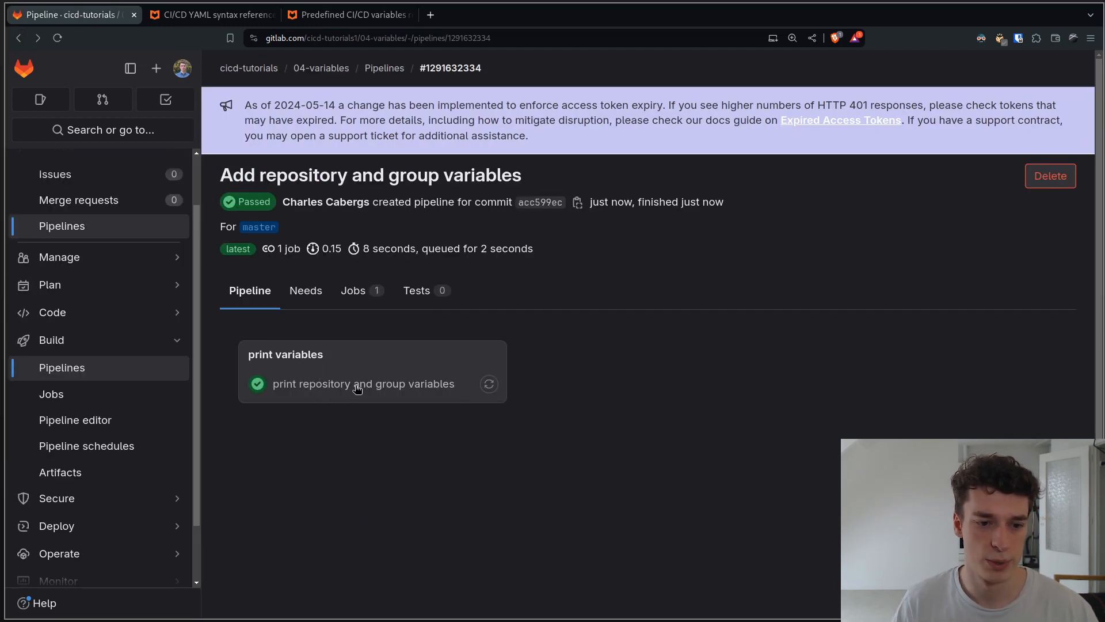
pyautogui.click(362, 384)
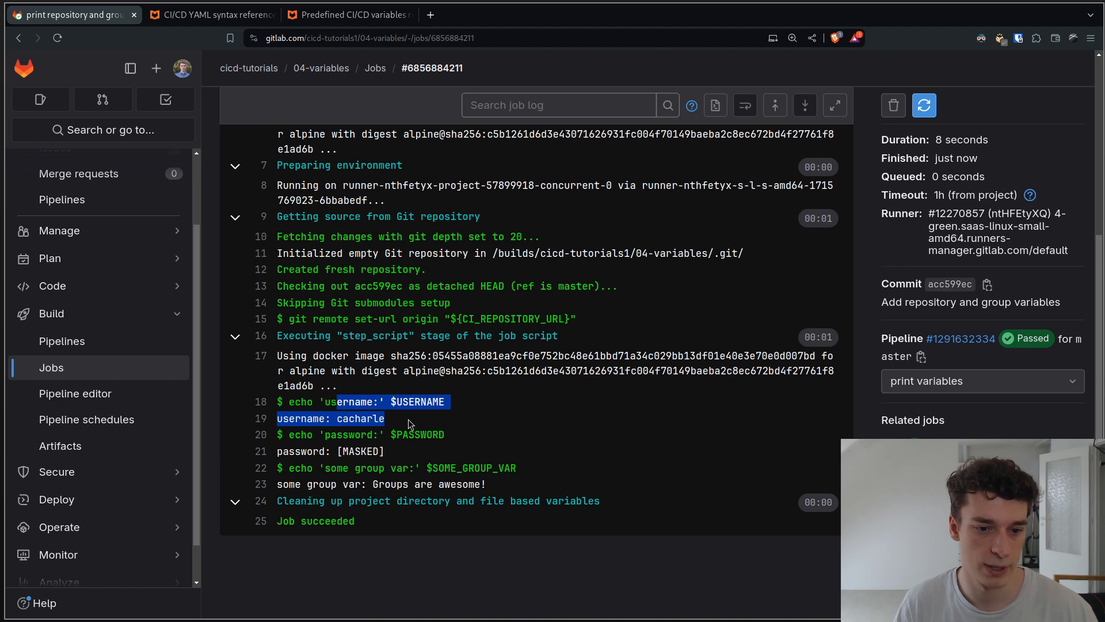
pyautogui.doubleClick(359, 418)
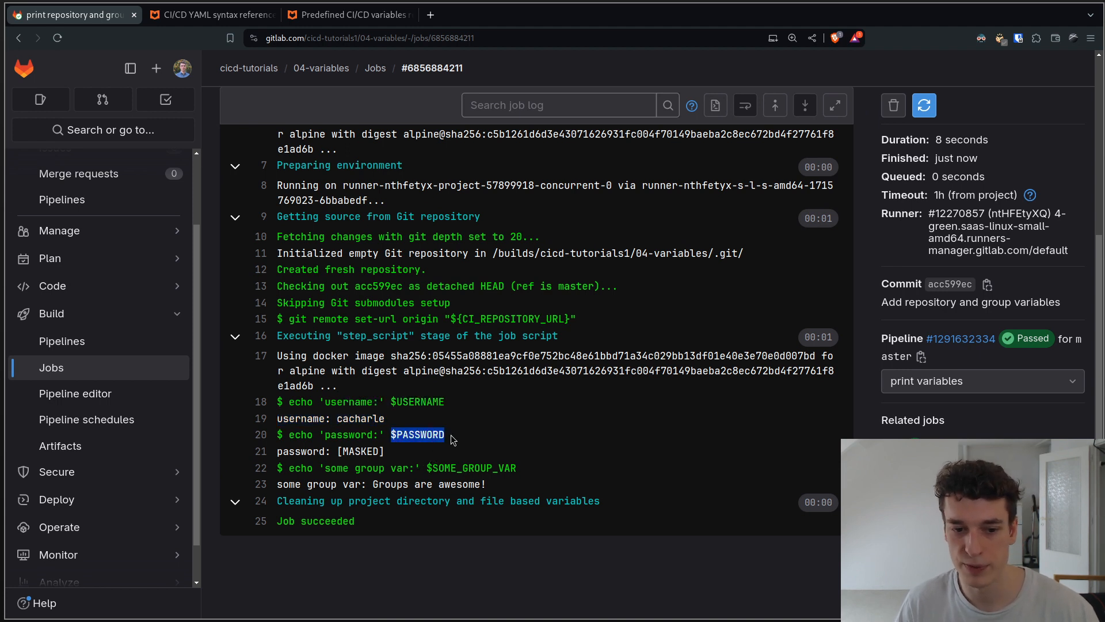
pyautogui.moveTo(412, 454)
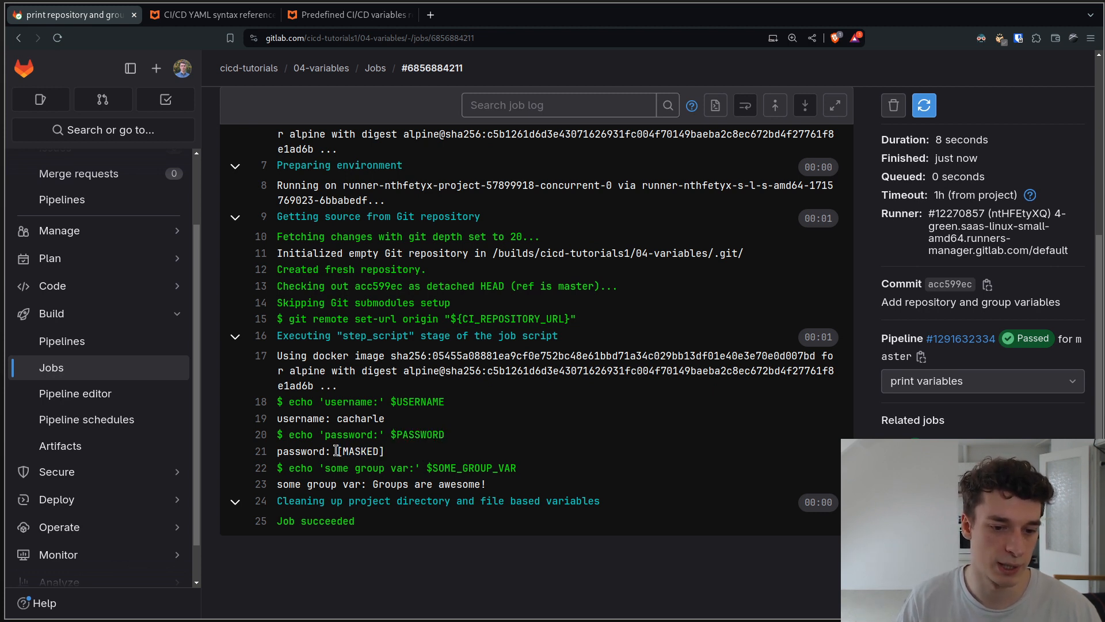
pyautogui.doubleClick(360, 451)
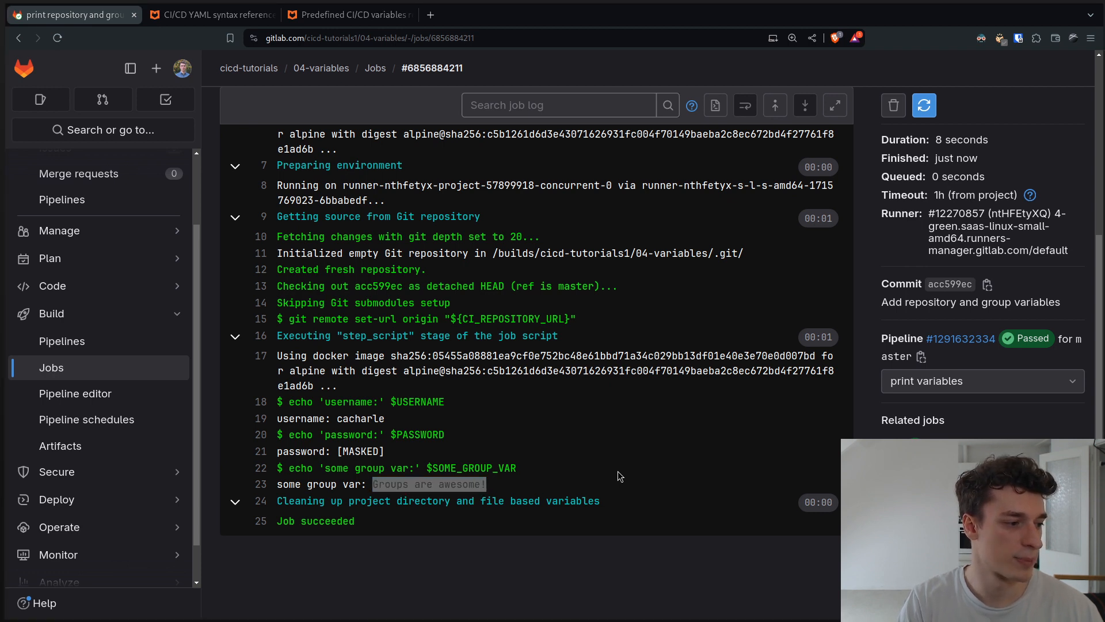
pyautogui.doubleClick(428, 484)
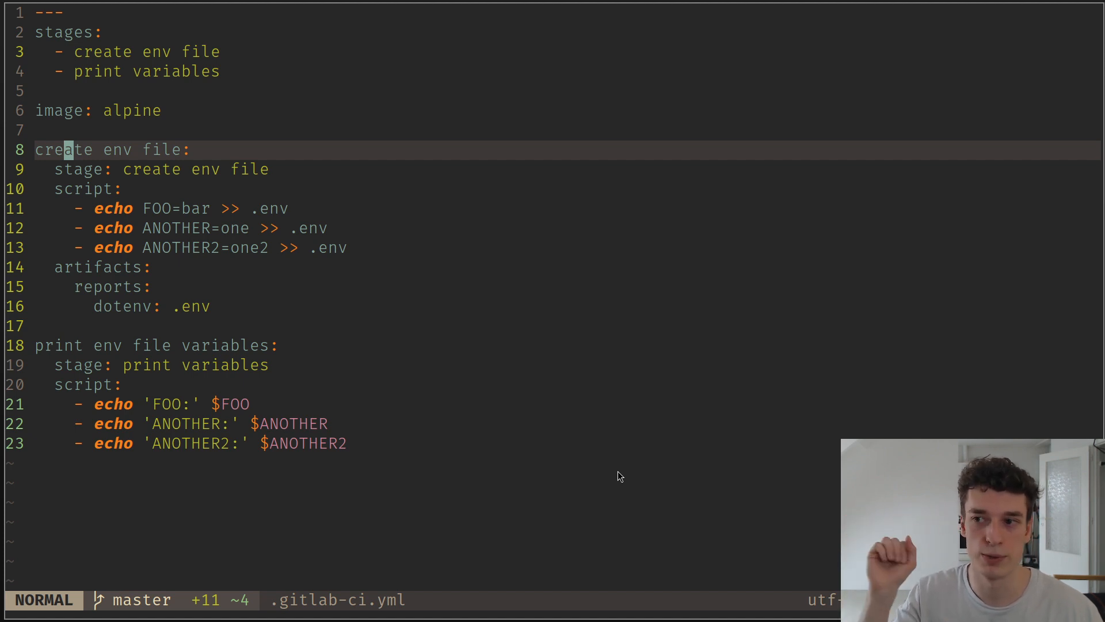
# Walk through the create env file job's echo >> .env lines and its artifacts:reports:dotenv section.
pyautogui.press('j')
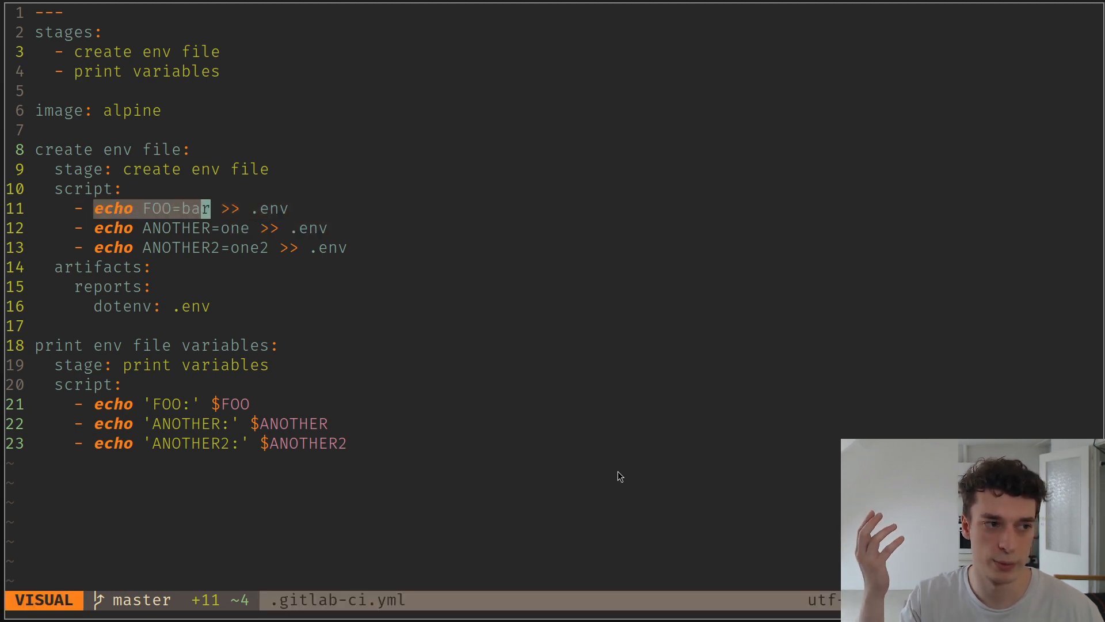
pyautogui.press('Escape')
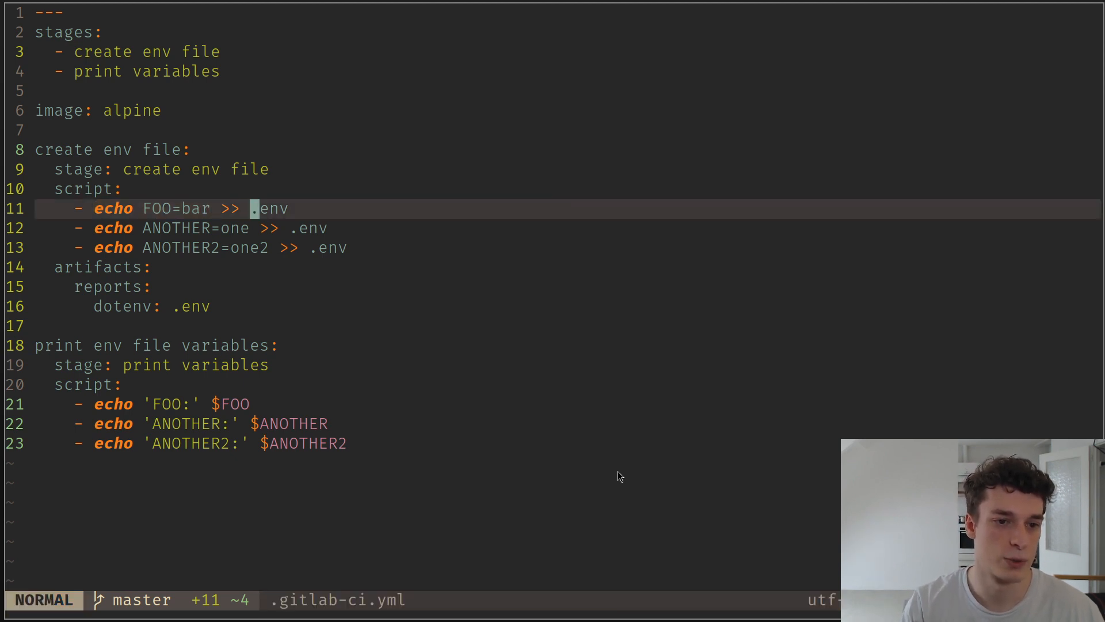
pyautogui.press('l')
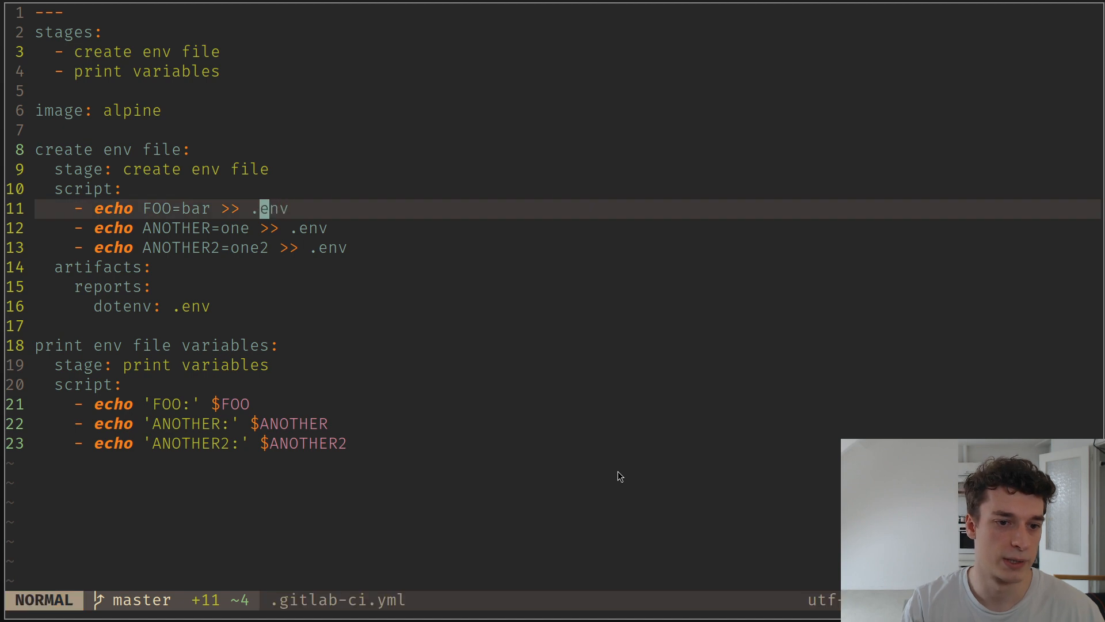
pyautogui.press('l')
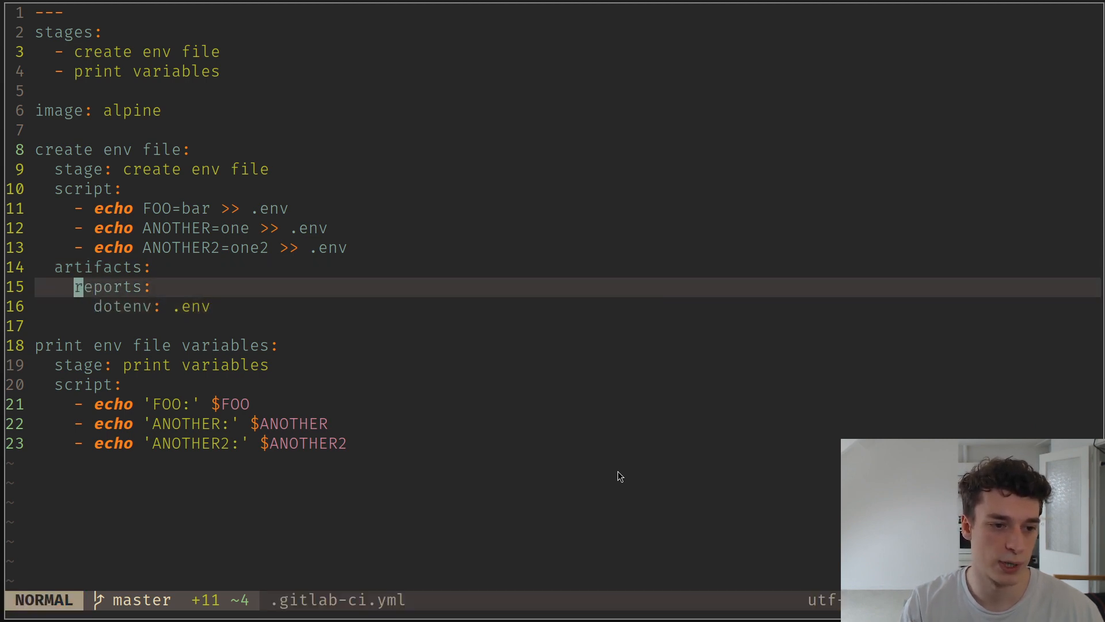
pyautogui.press('v')
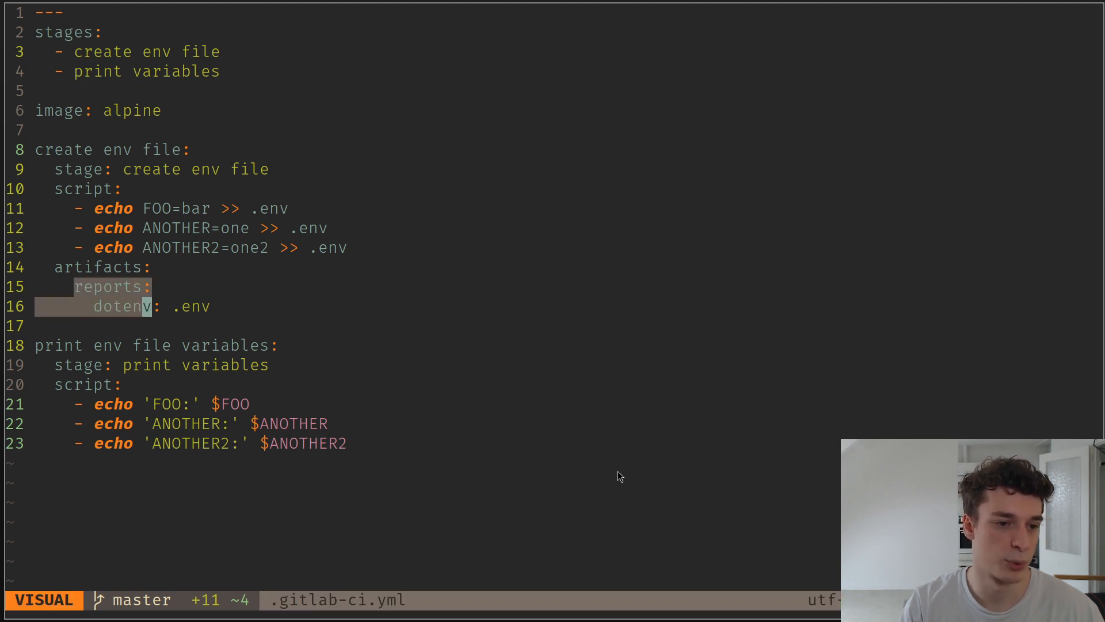
pyautogui.press('Escape')
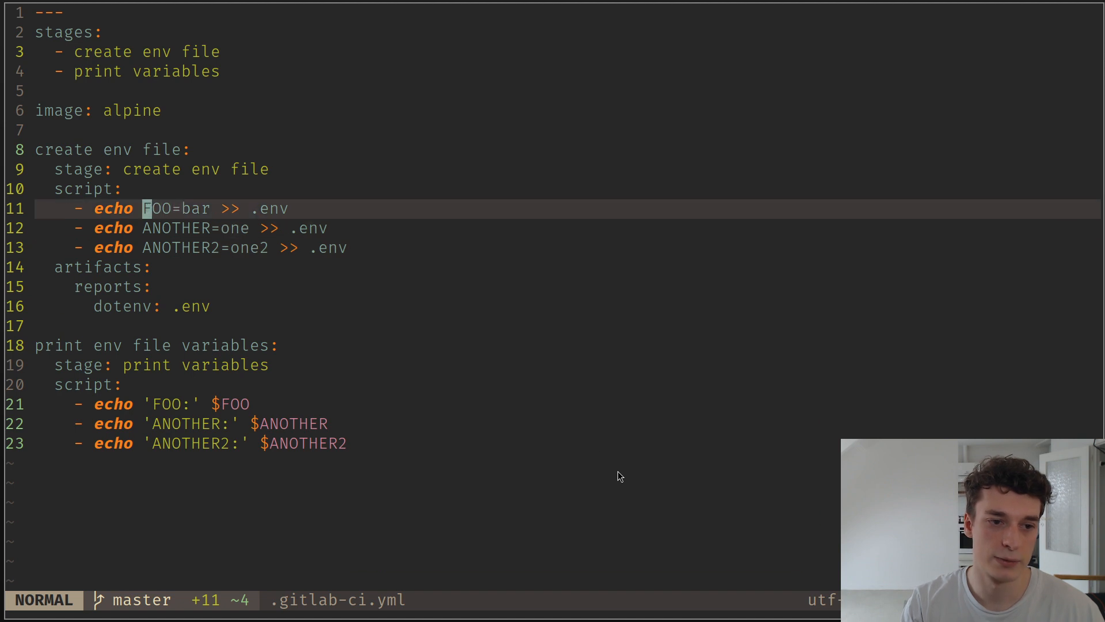
# Walk through the print job that echoes the FOO and ANOTHER dotenv variables.
pyautogui.press('v')
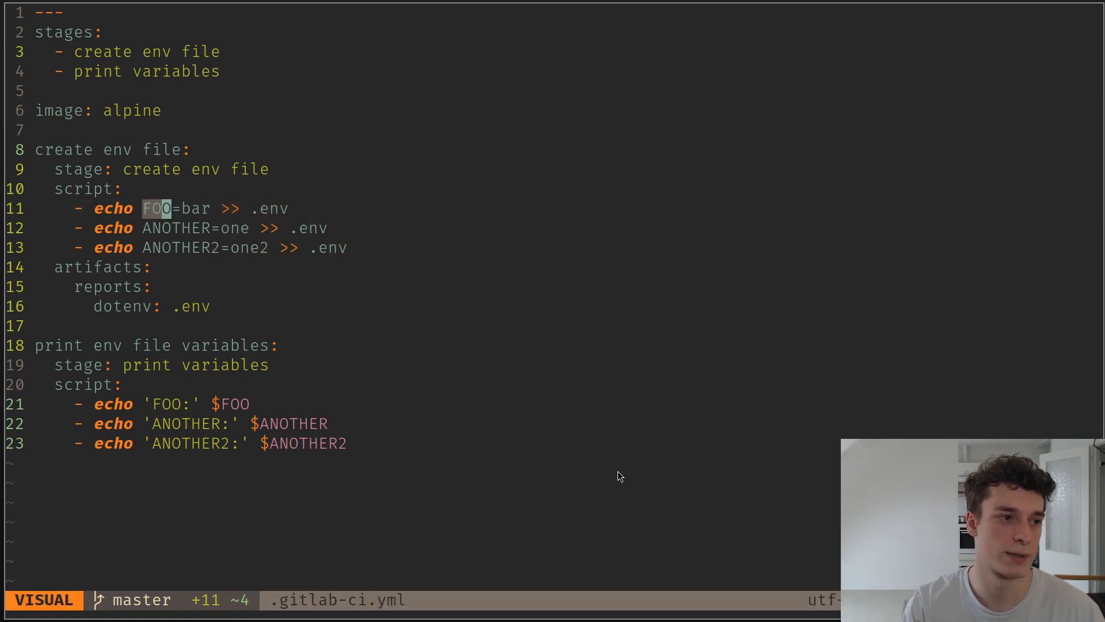
pyautogui.press('Escape')
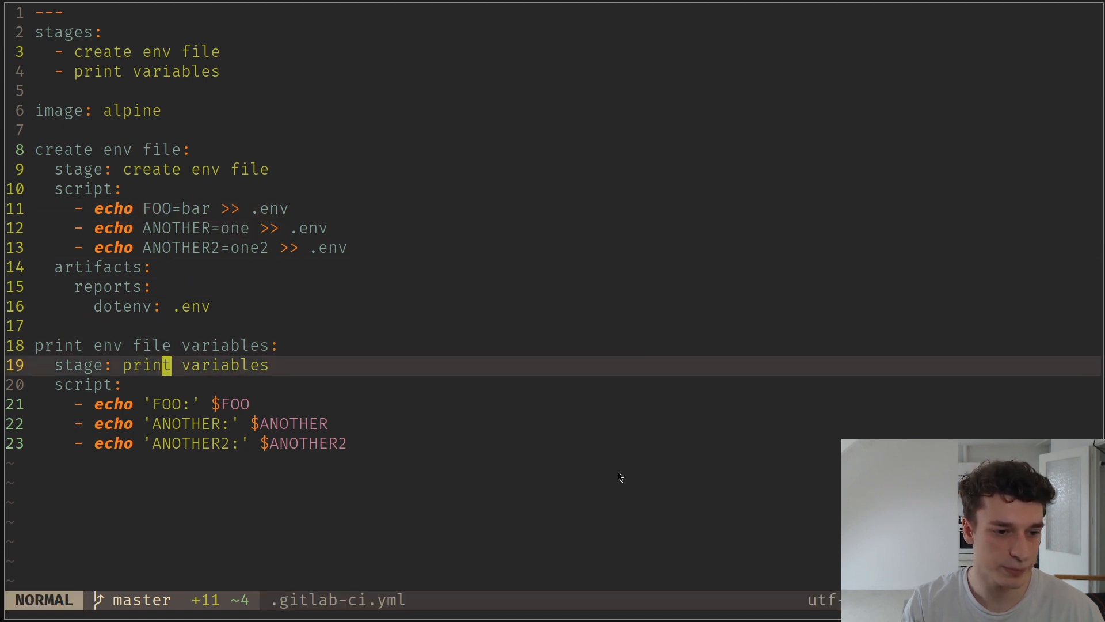
pyautogui.press('V')
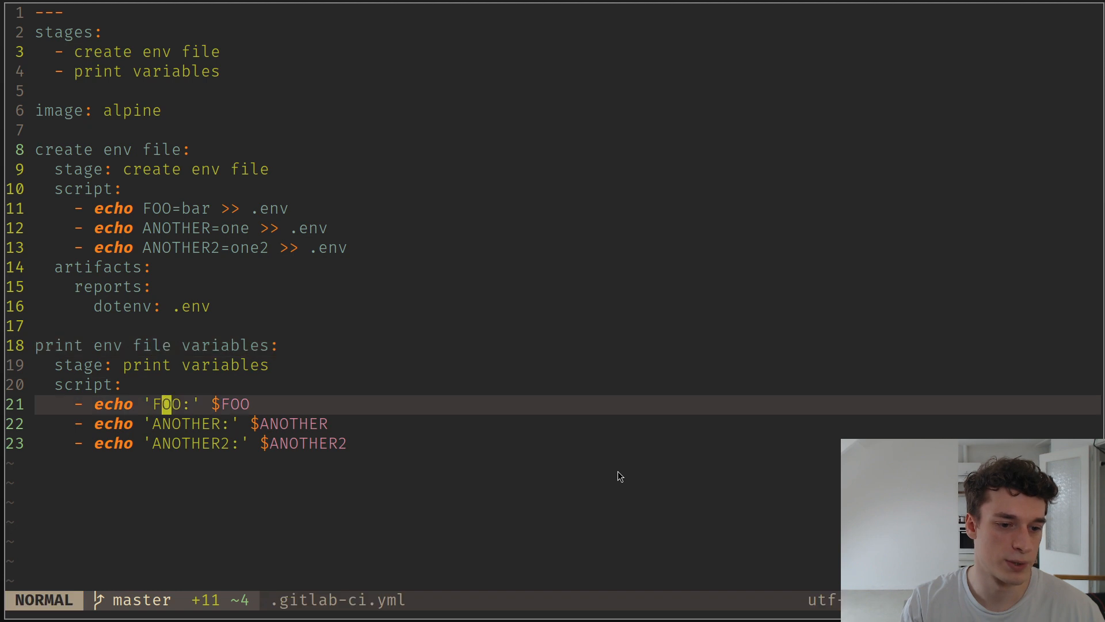
pyautogui.press('j')
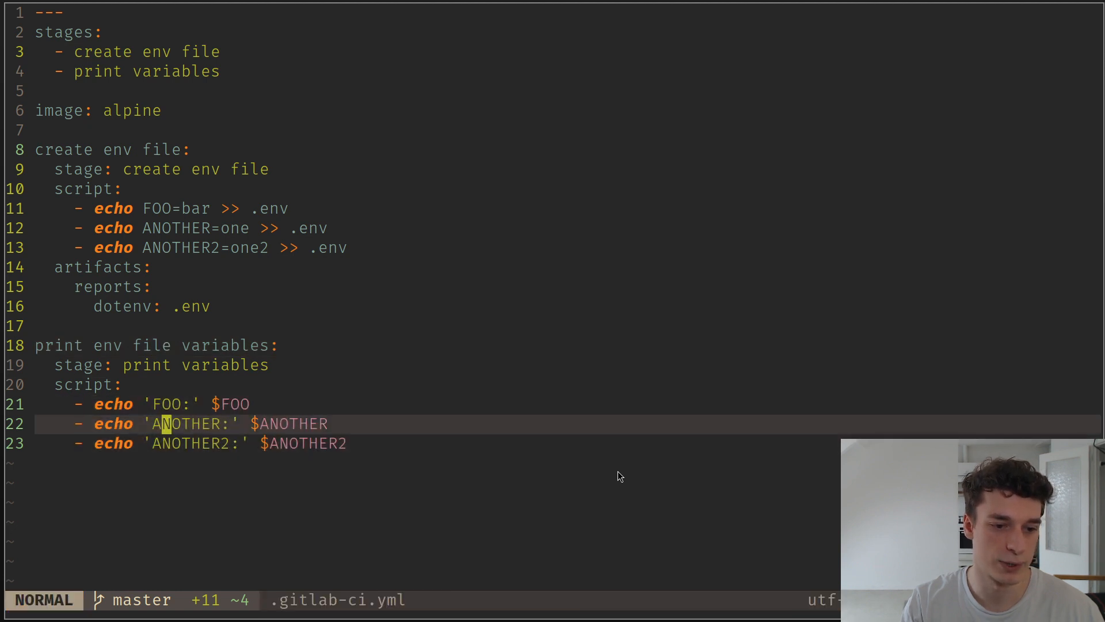
pyautogui.press('j')
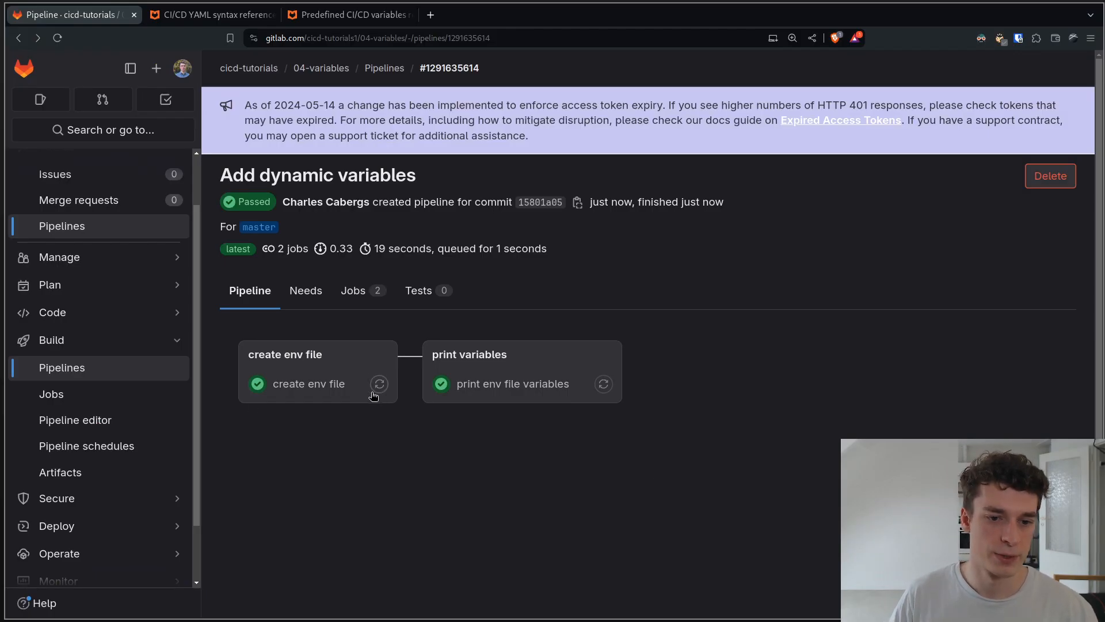
# Inspect the 'print env file variables' job log showing FOO: bar, ANOTHER: one and ANOTHER2: one2.
pyautogui.click(308, 383)
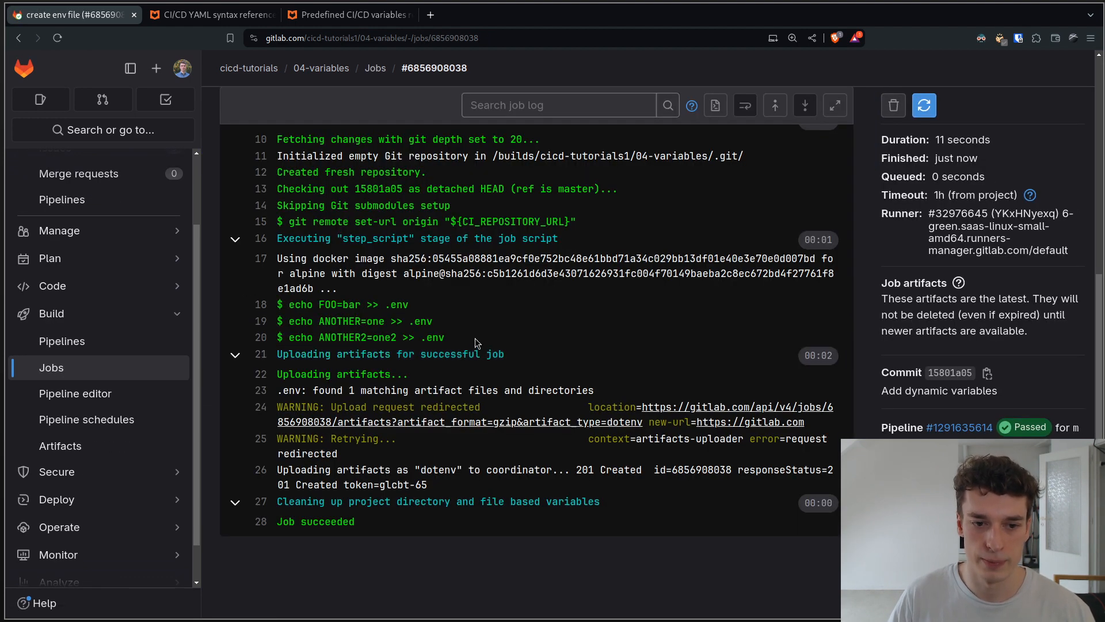
pyautogui.moveTo(278, 304); pyautogui.dragTo(446, 338)
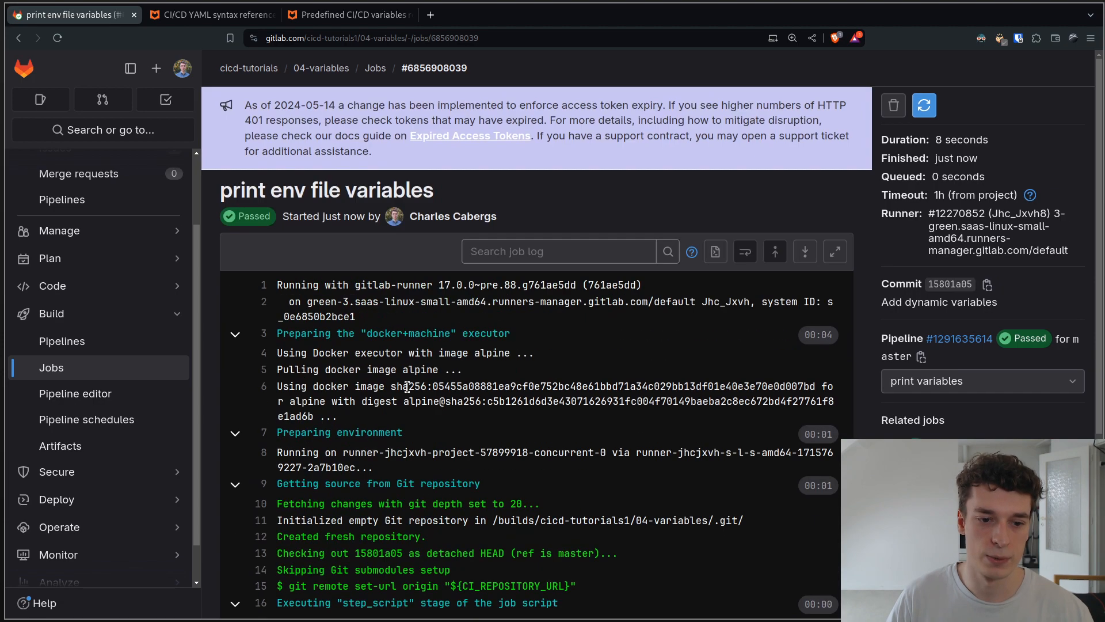
pyautogui.scroll(-3)
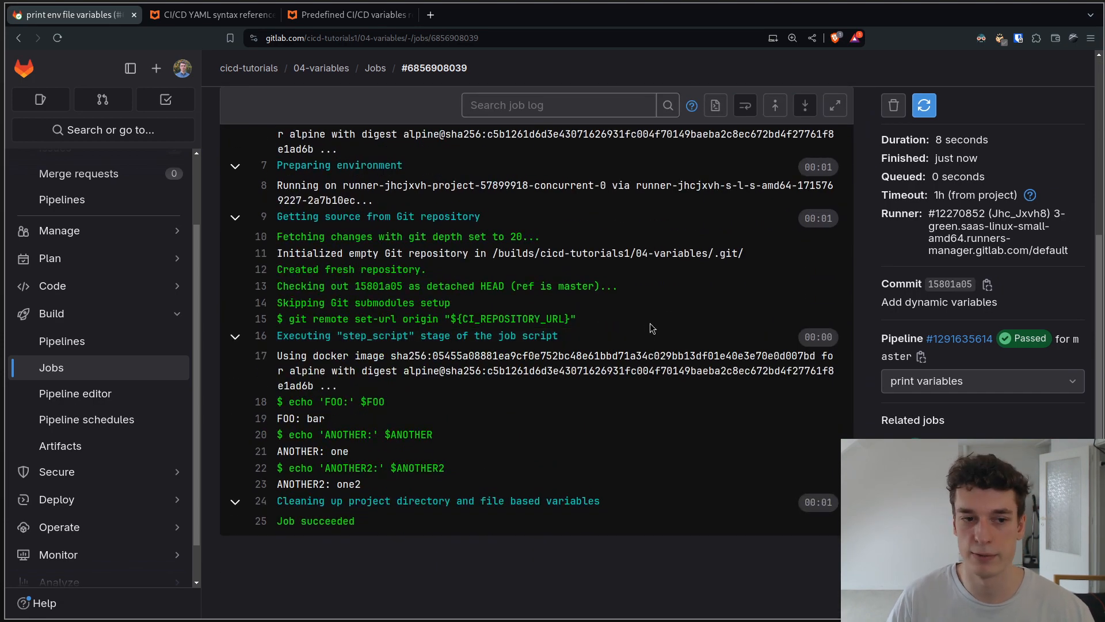